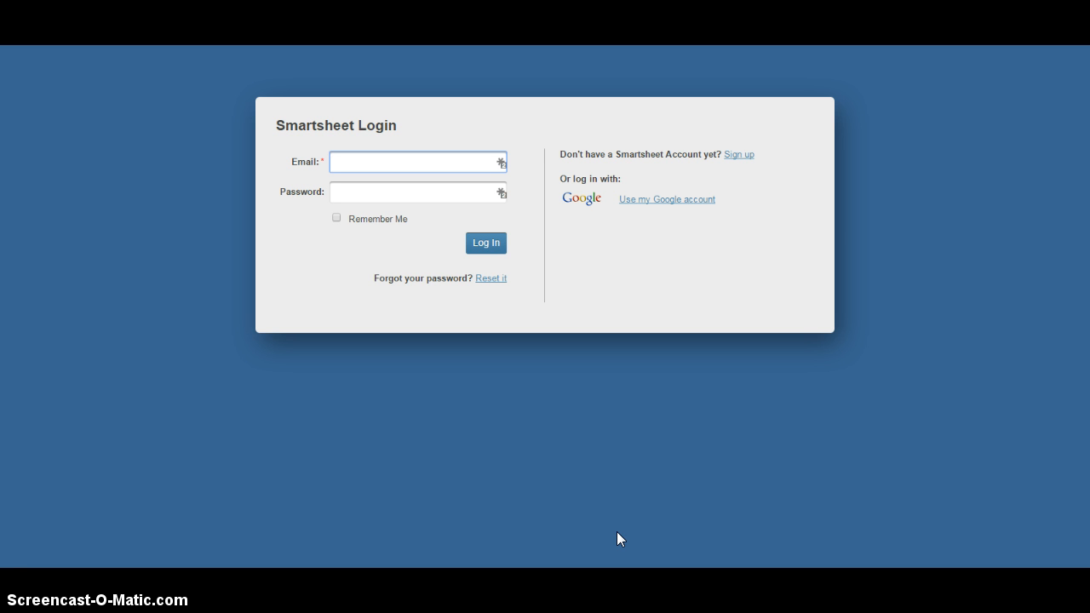
- Enter the account email and password and log in to Smartsheet
left_click(418, 161)
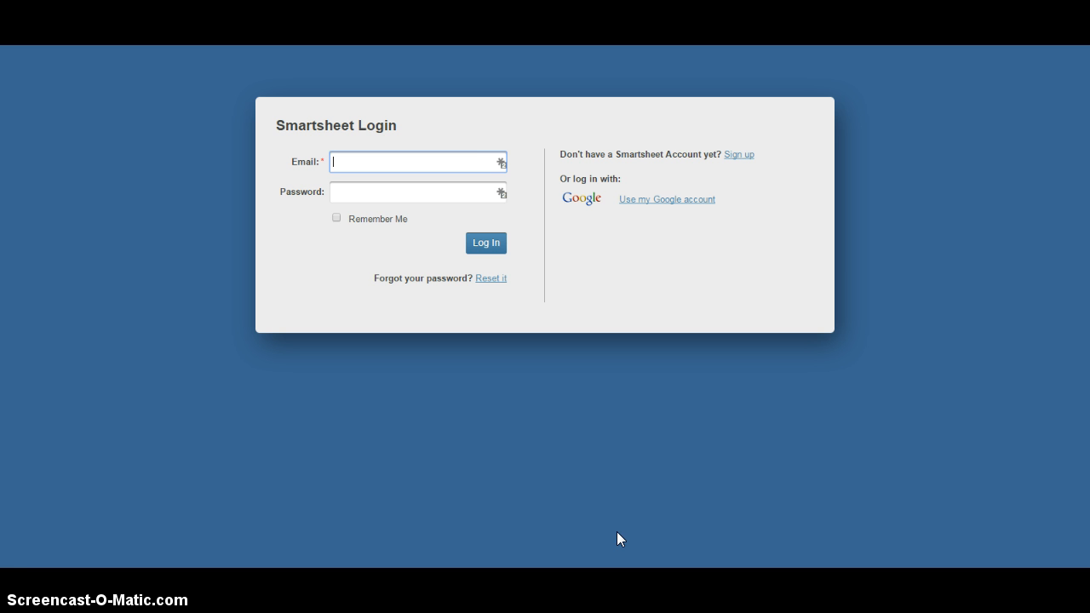
mouse_move(633, 504)
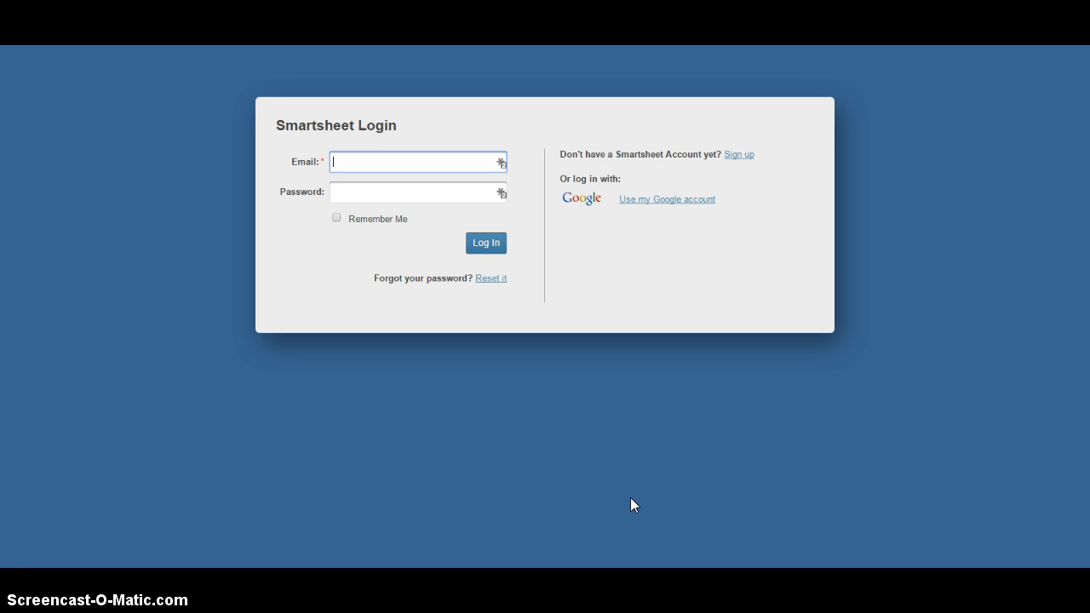
left_click(626, 501)
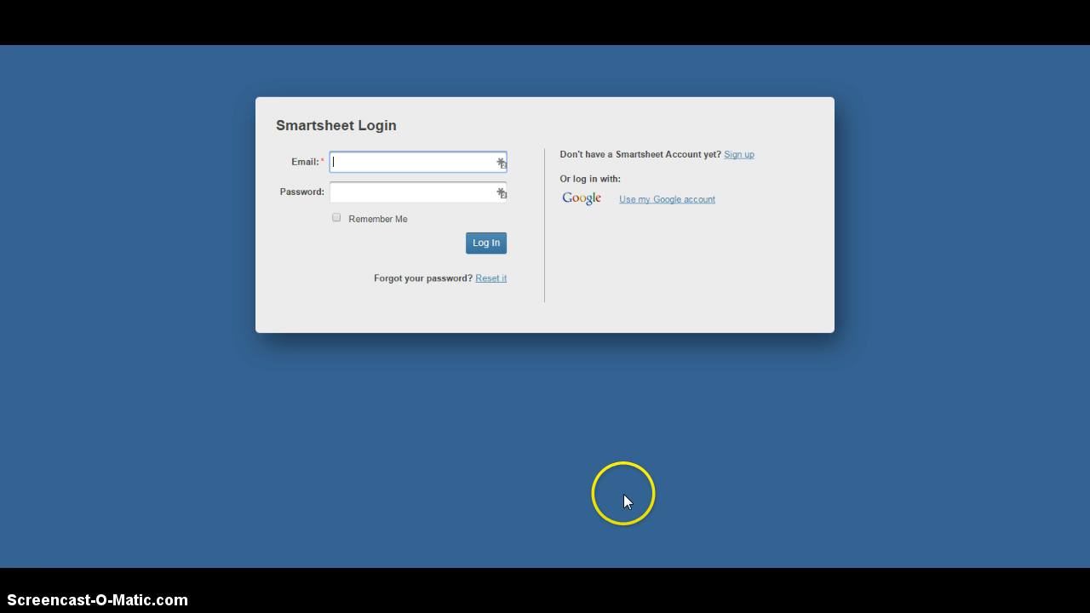
mouse_move(252, 147)
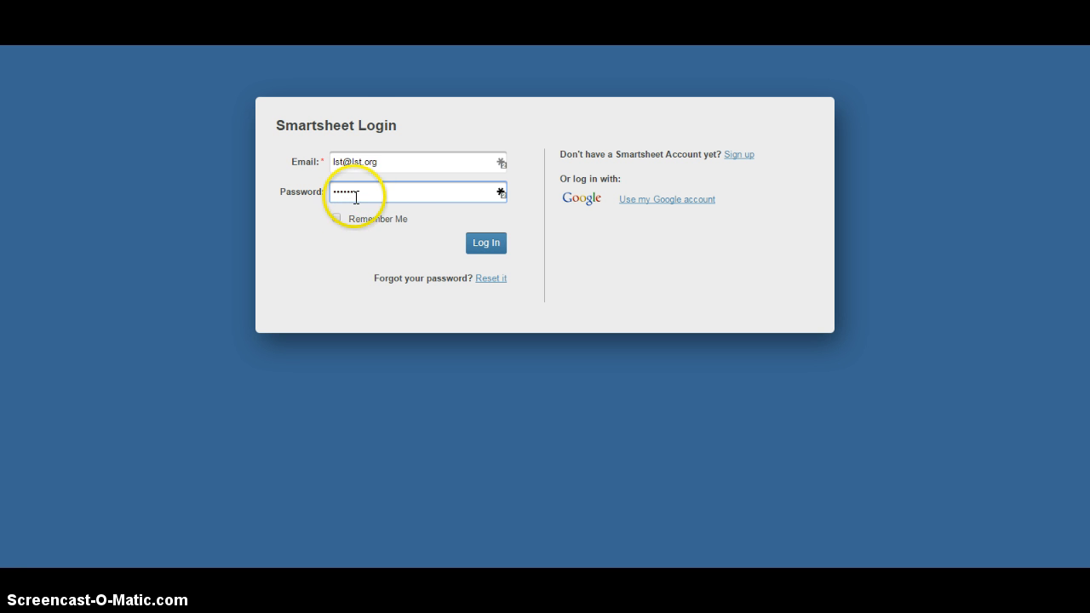
left_click(486, 242)
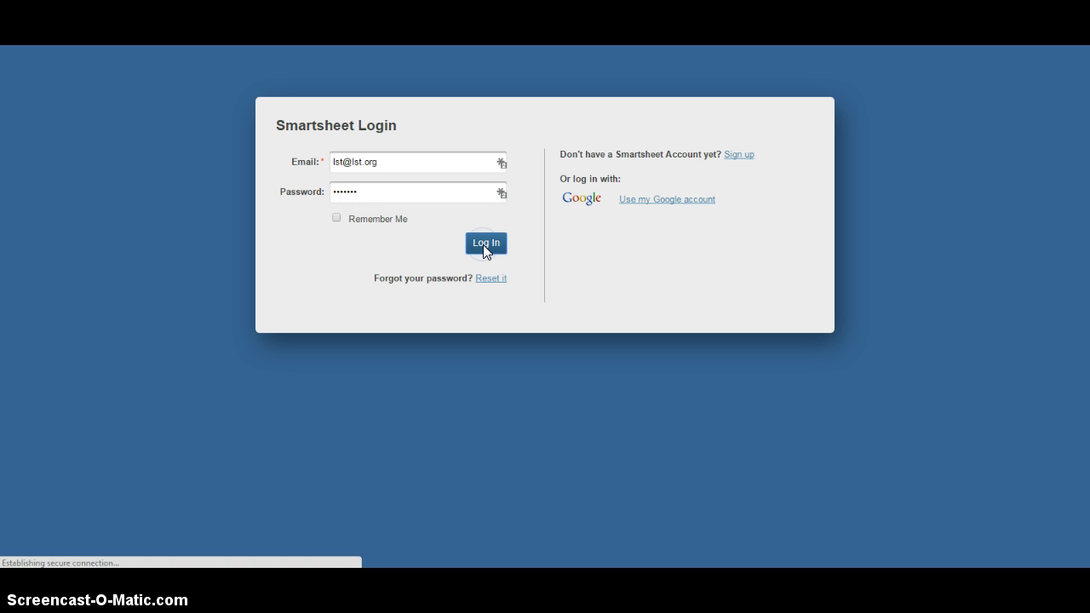
left_click(485, 242)
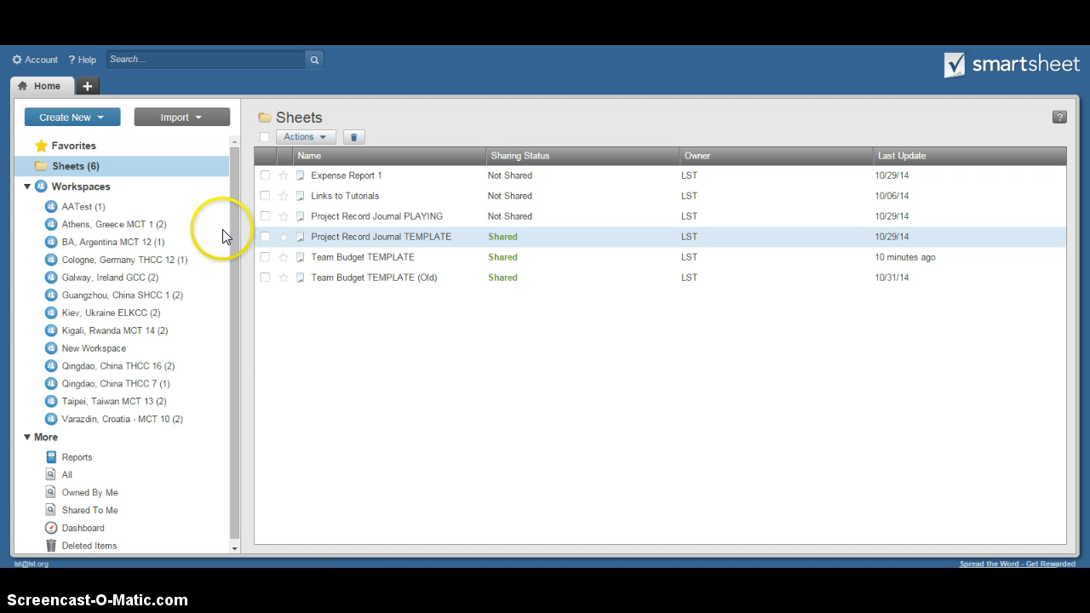
- Open the Team Budget TEMPLATE sheet from the Athens, Greece MCT 1 workspace
left_click(112, 224)
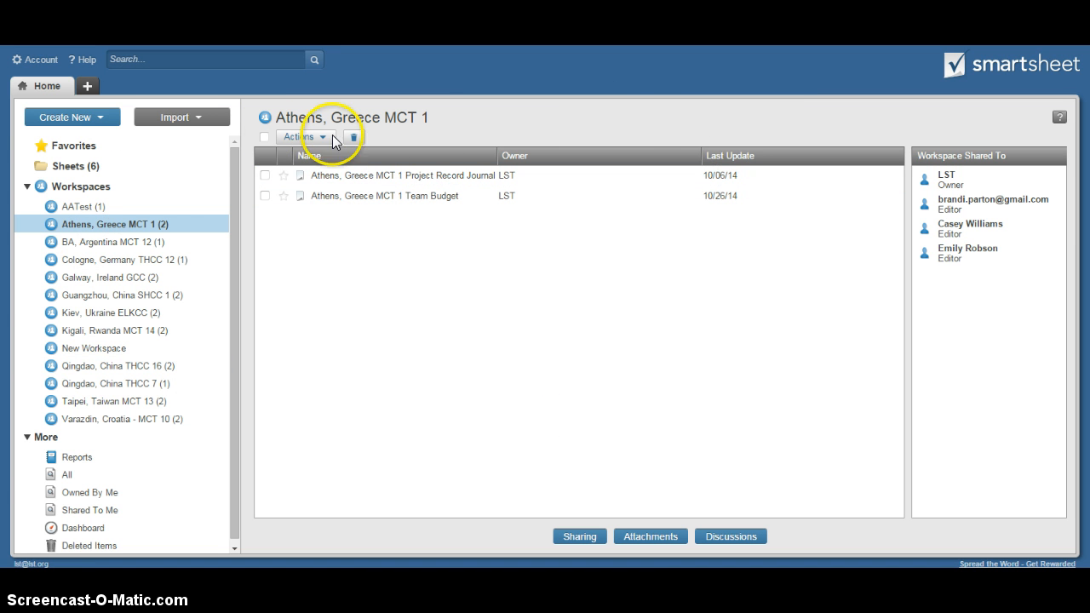
left_click(76, 166)
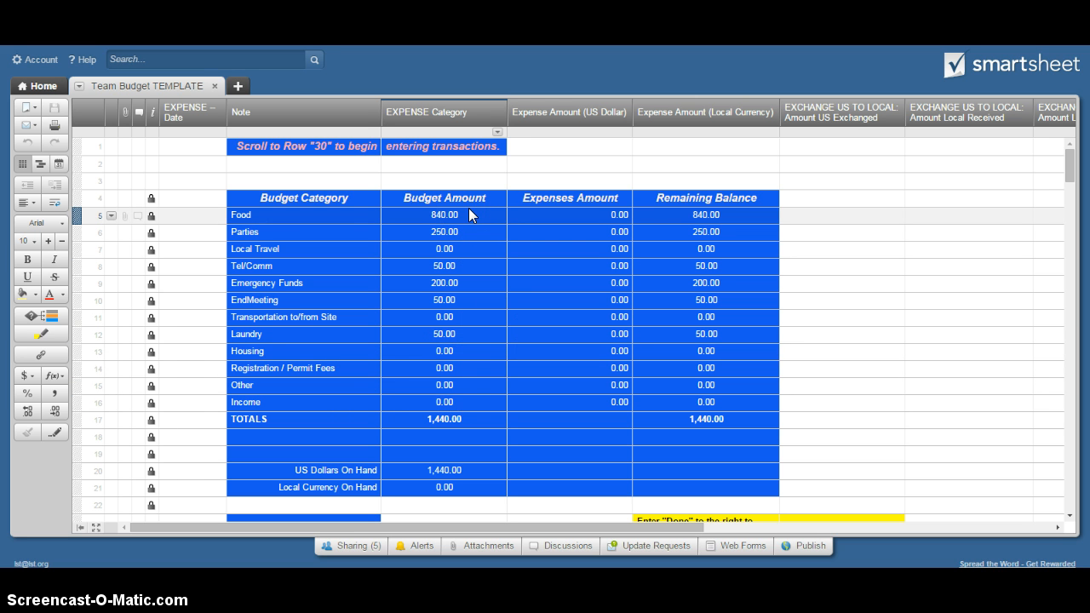
left_click(477, 437)
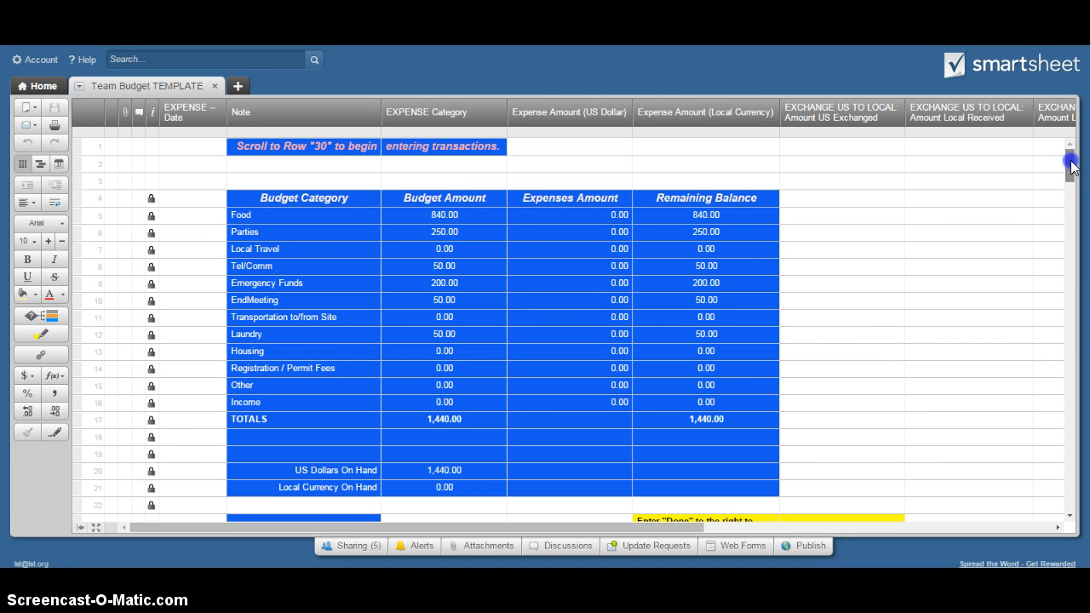
scroll("down", 3)
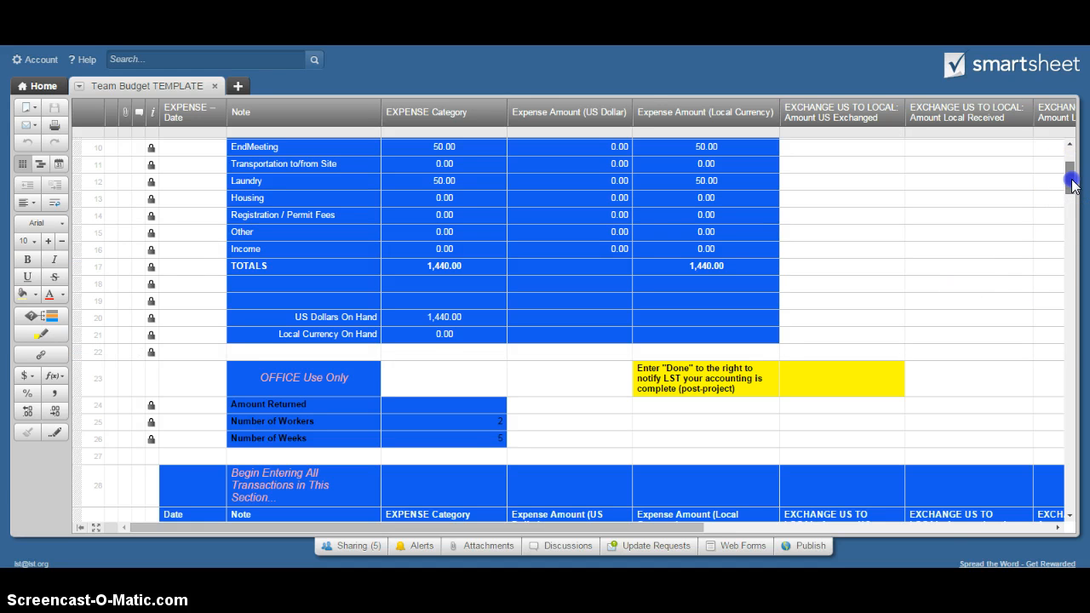
scroll("down", 3)
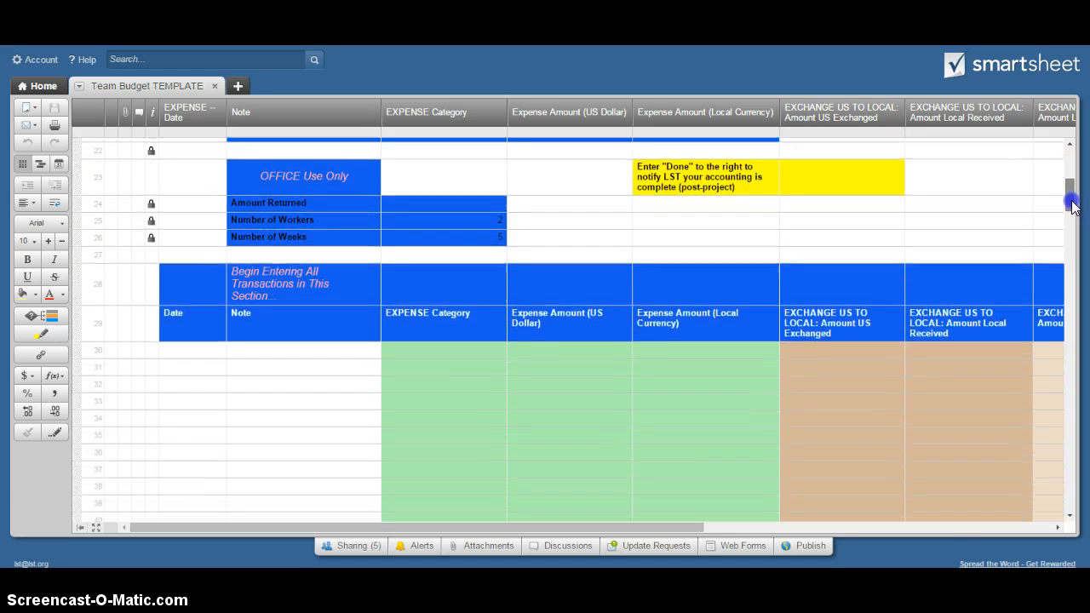
scroll("down", 3)
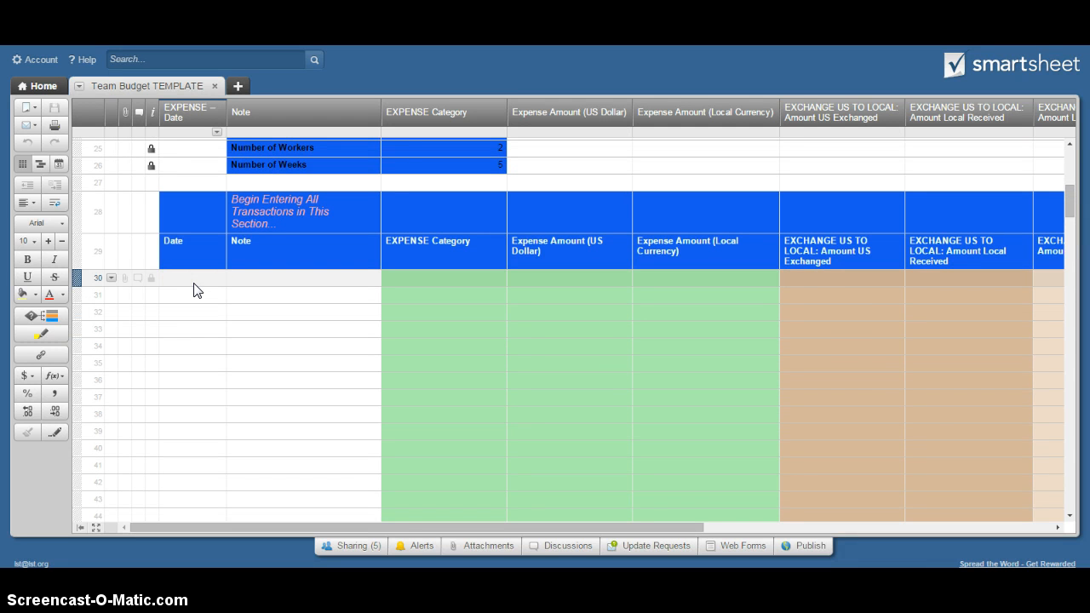
left_click(195, 294)
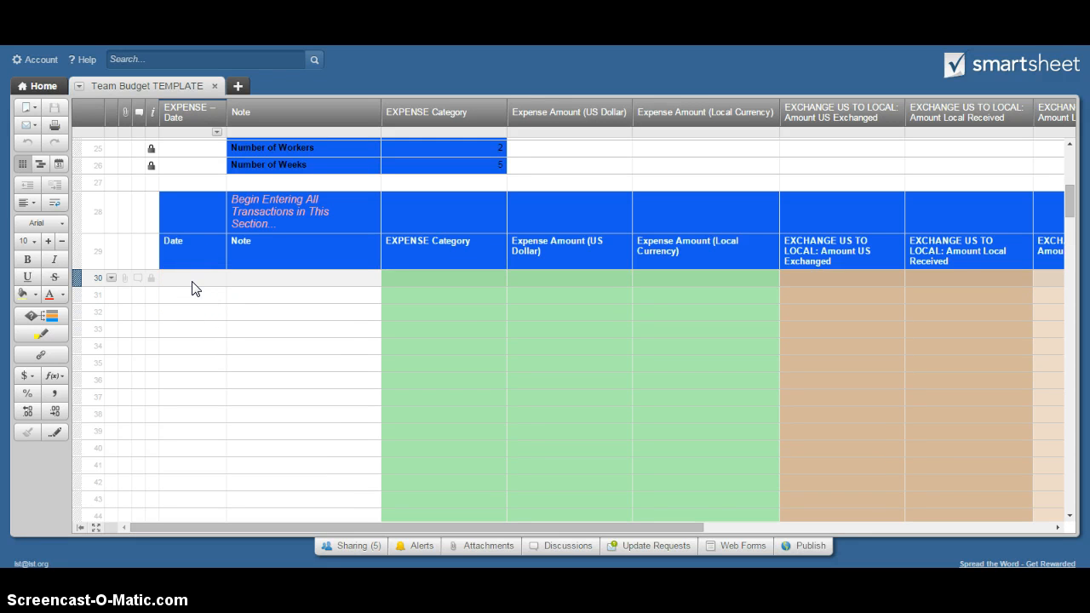
- Fill row 30: date 11/01/14, note "exchange upon arrival", exchange 200 US to 230 local
left_click(192, 278)
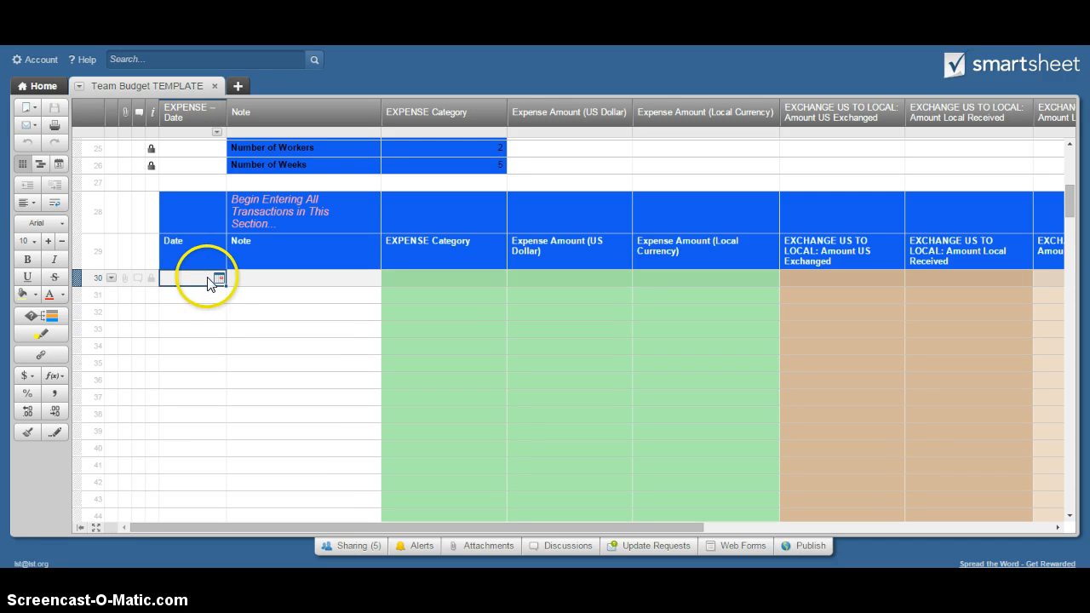
left_click(218, 278)
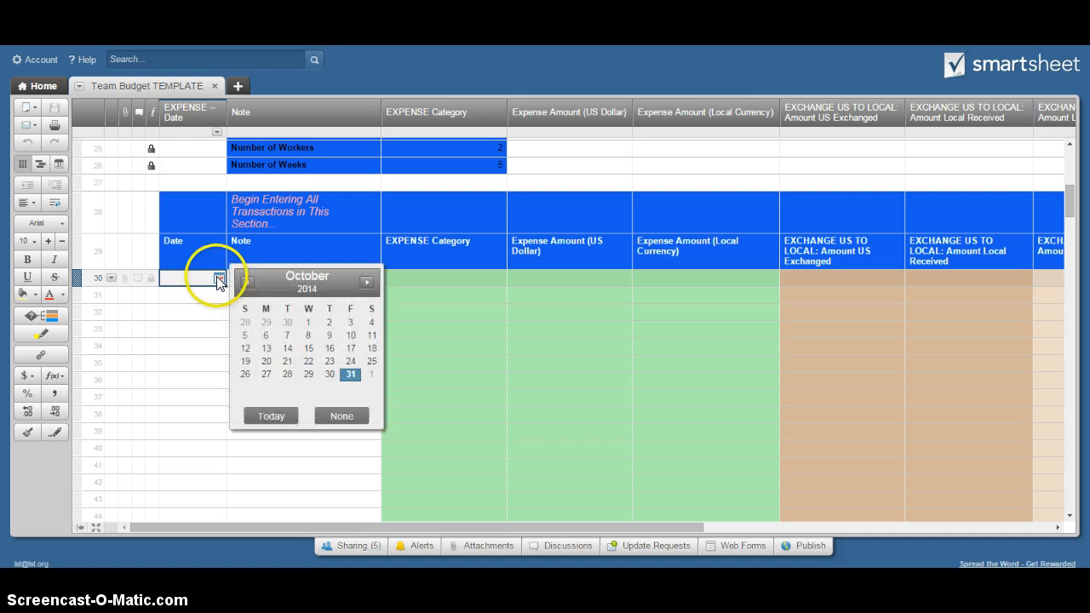
left_click(367, 375)
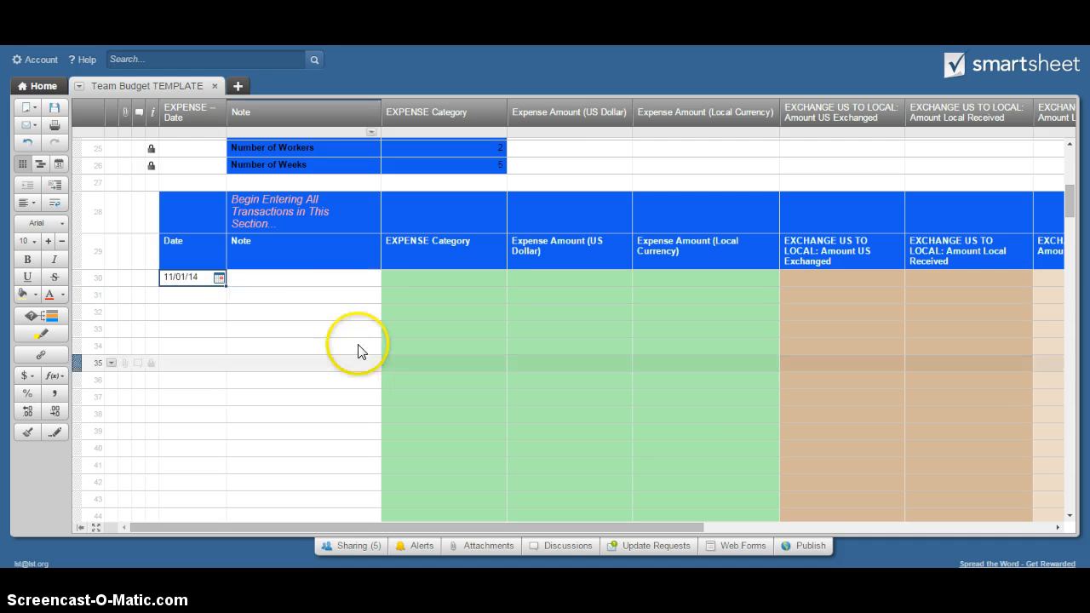
left_click(302, 277)
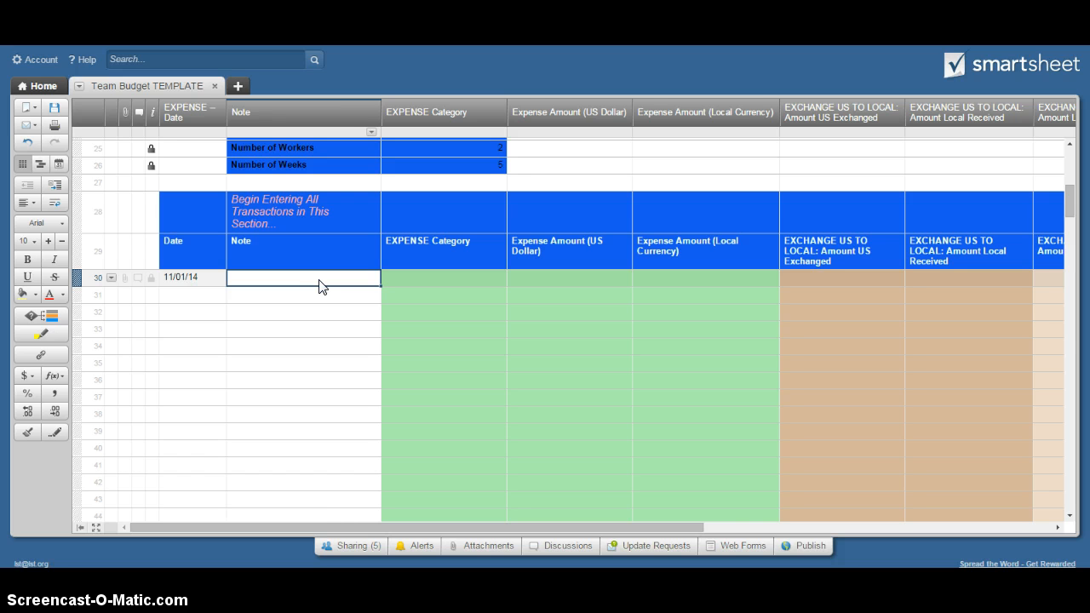
type("exchange upd")
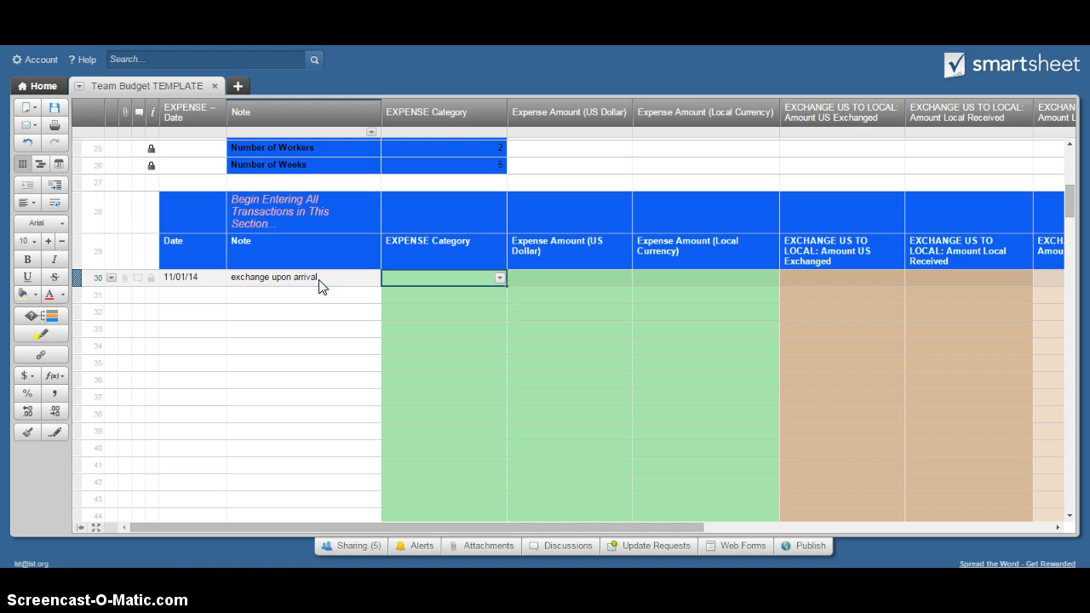
left_click(569, 278)
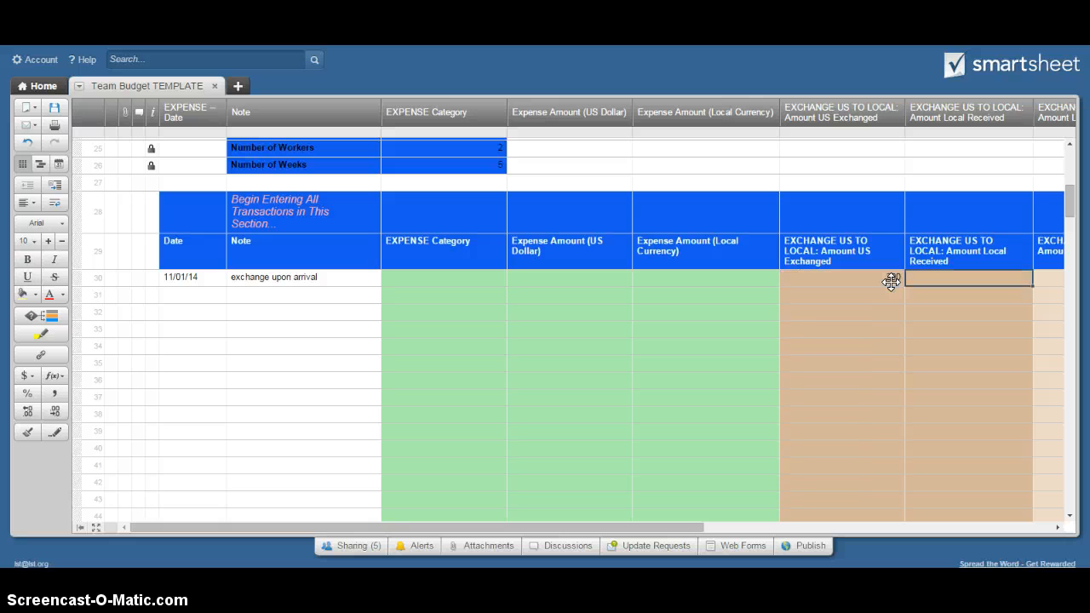
type("230")
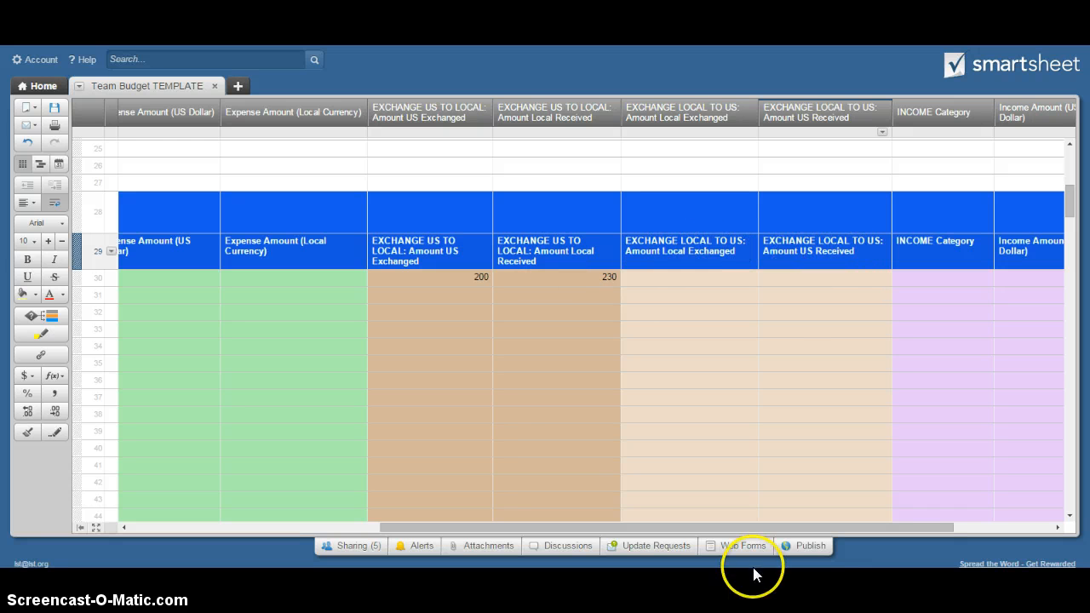
scroll("right", 3)
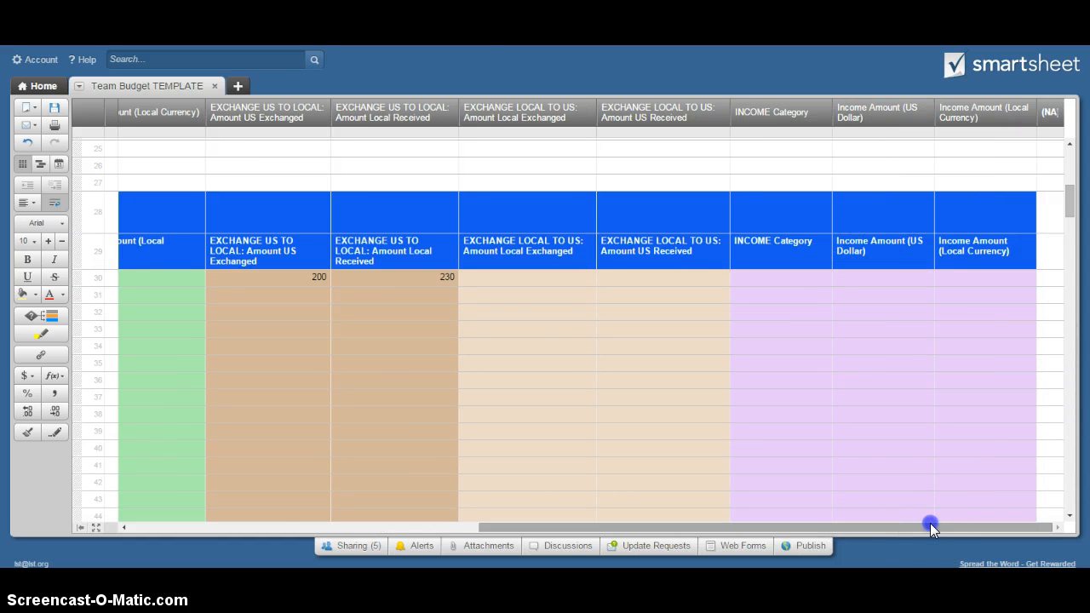
scroll("left", 3)
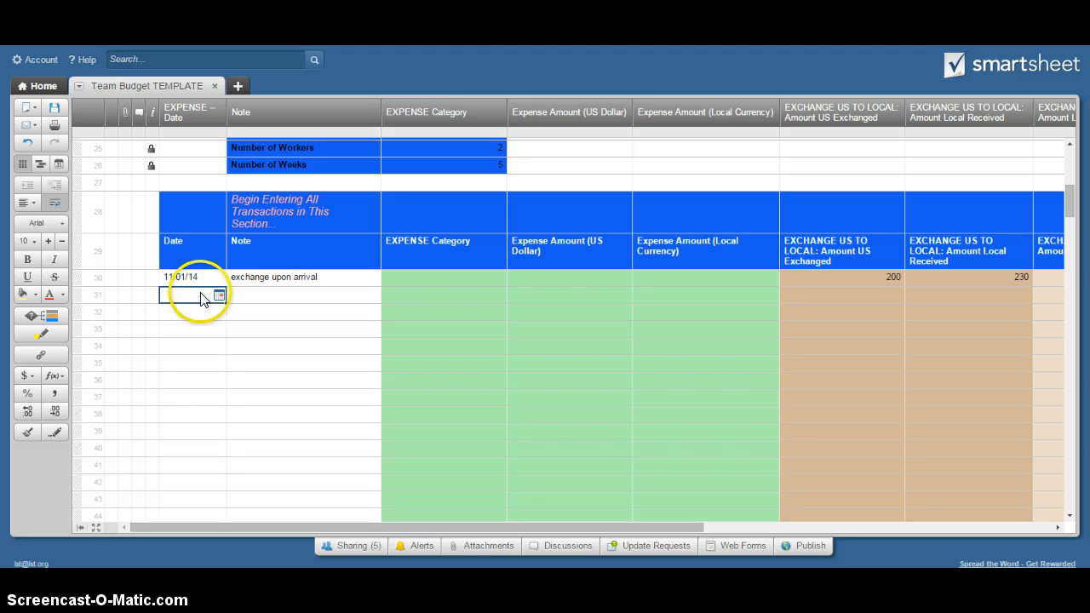
- Date row 31 November 2, 2014 with the note "groceries upon arrival"
left_click(220, 295)
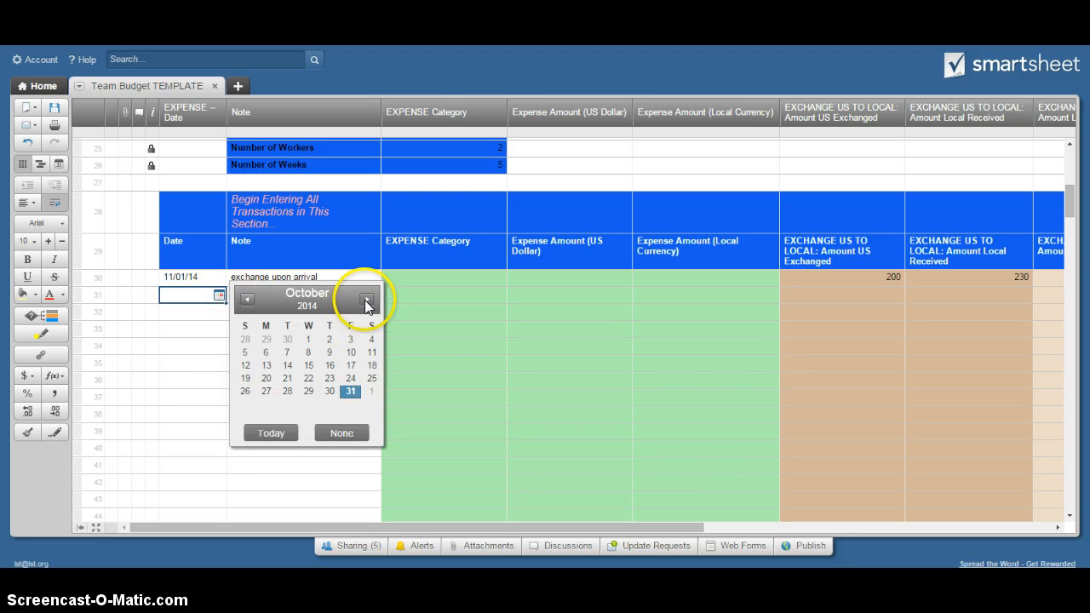
left_click(367, 299)
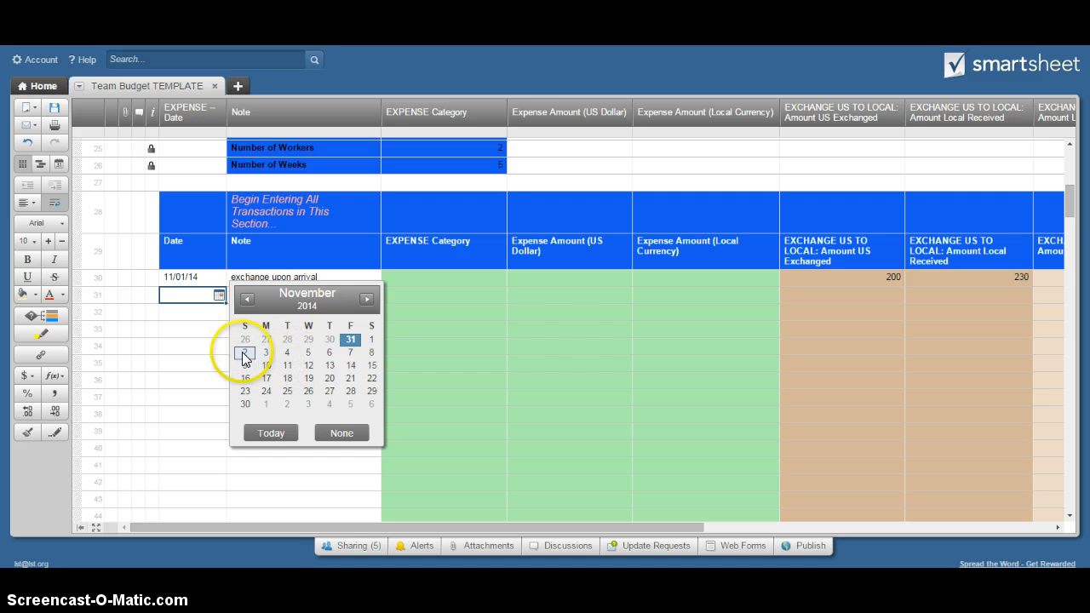
left_click(244, 353)
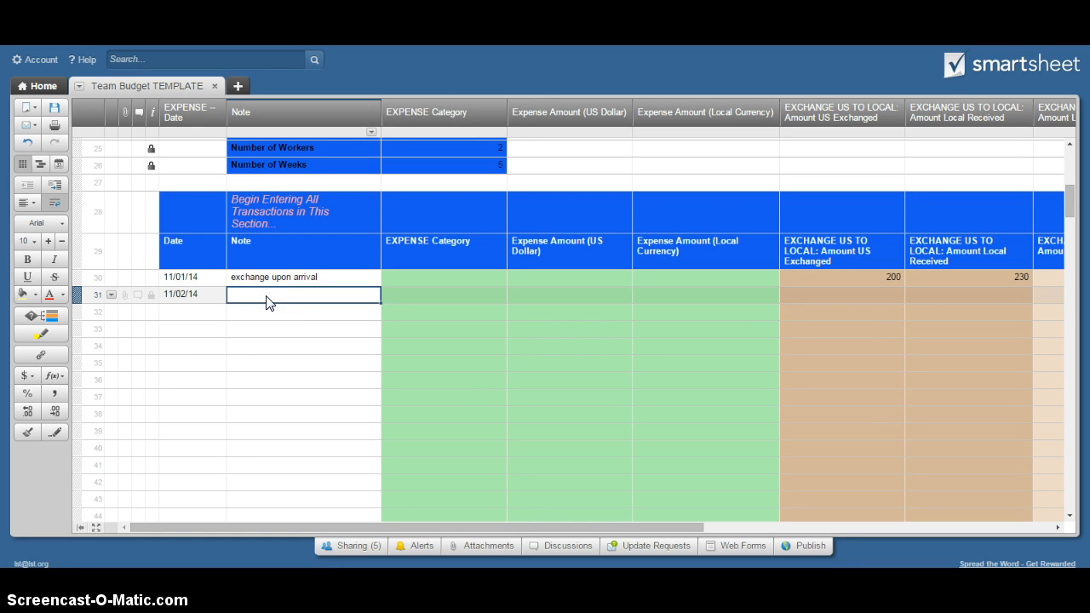
type("groceries upon arr")
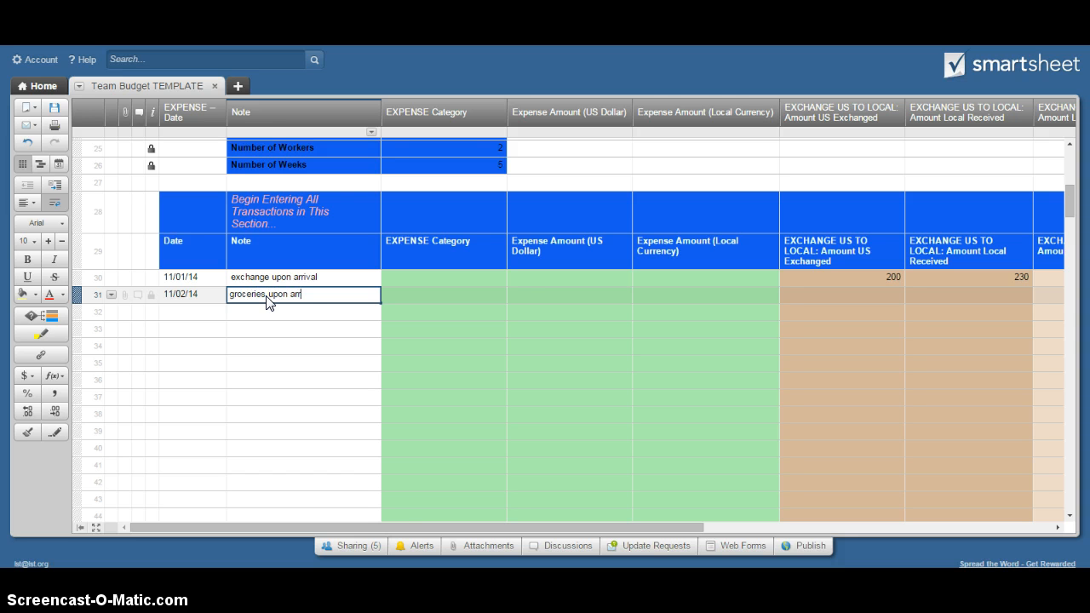
- Categorise row 31's expense as Food with 87 in local currency
left_click(443, 295)
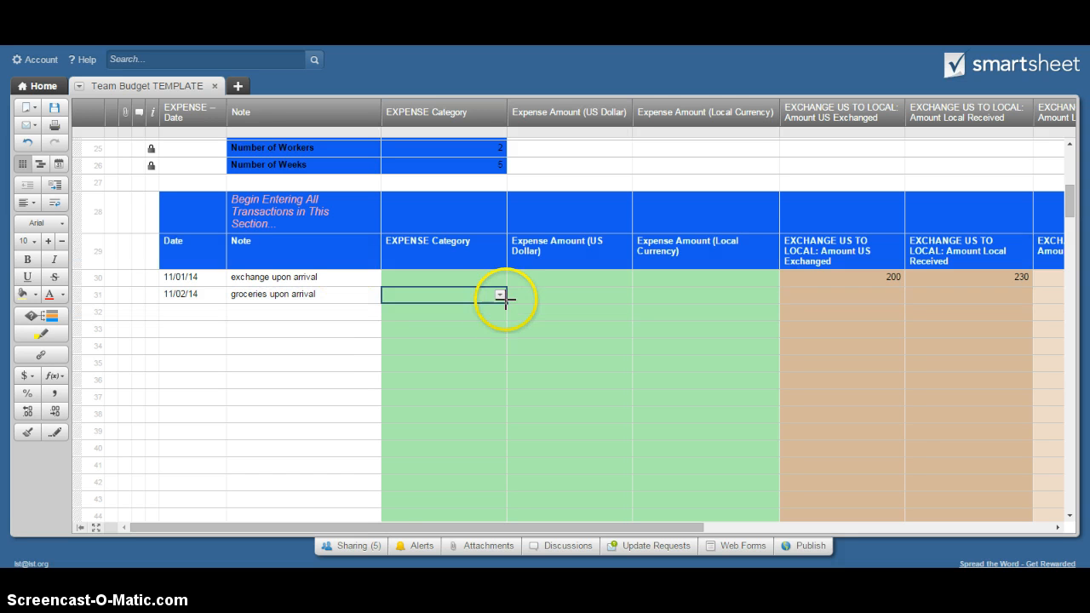
left_click(499, 295)
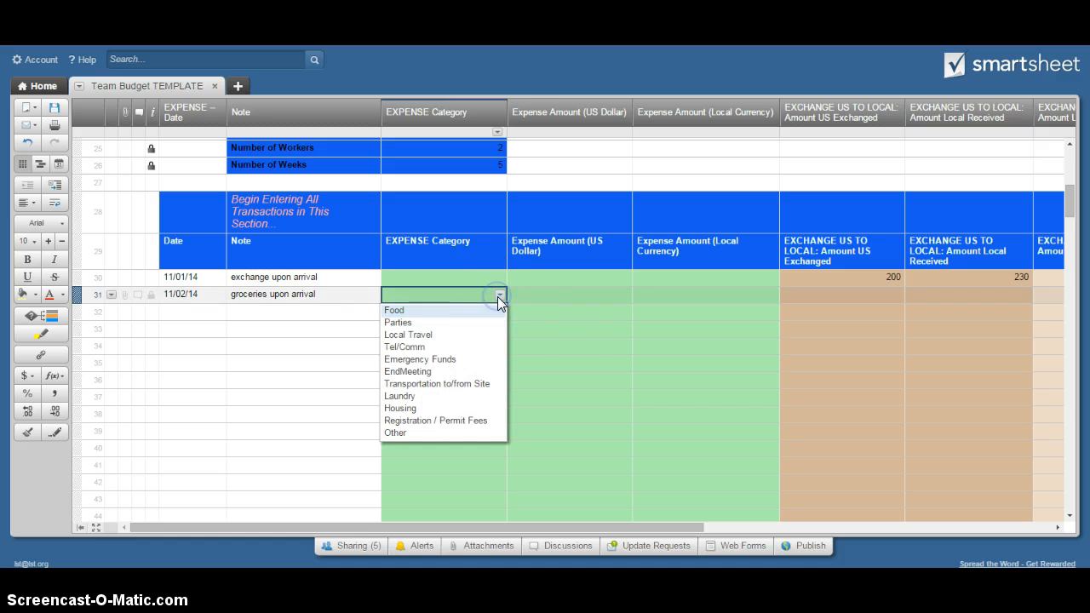
left_click(394, 309)
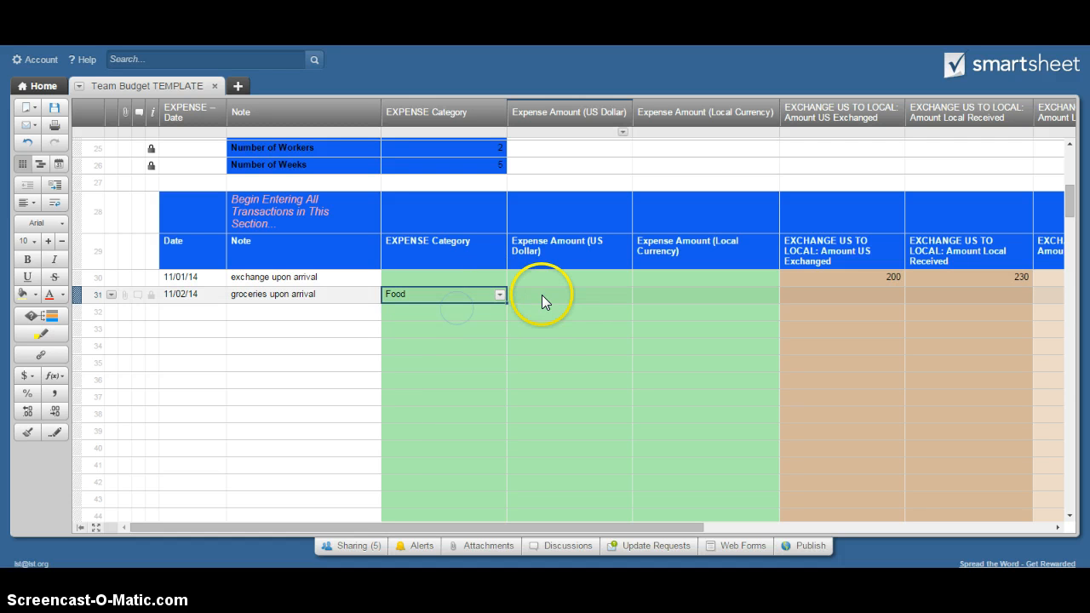
left_click(568, 293)
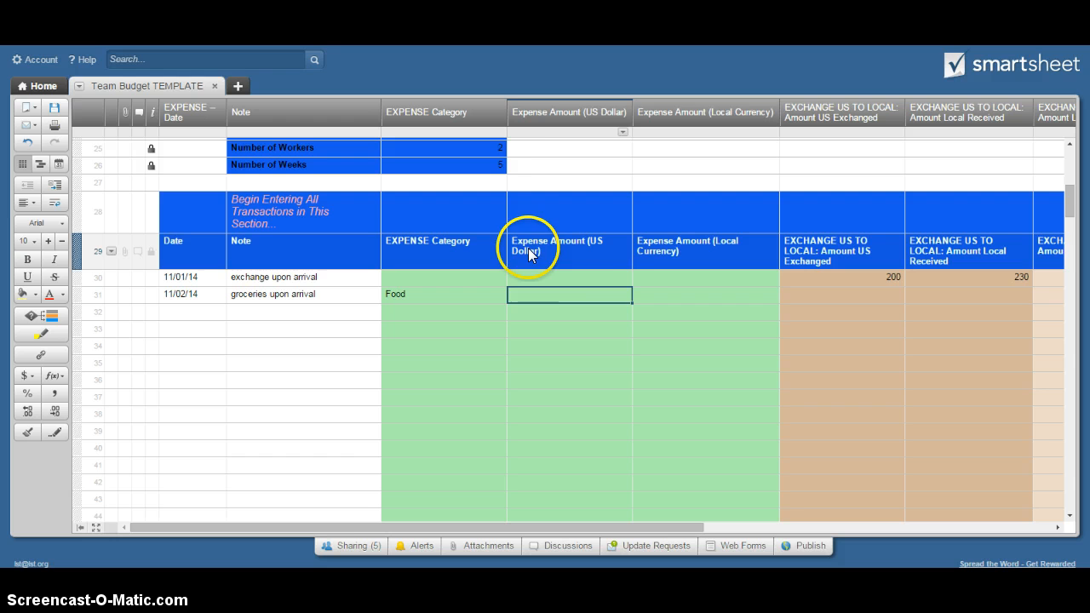
left_click(704, 294)
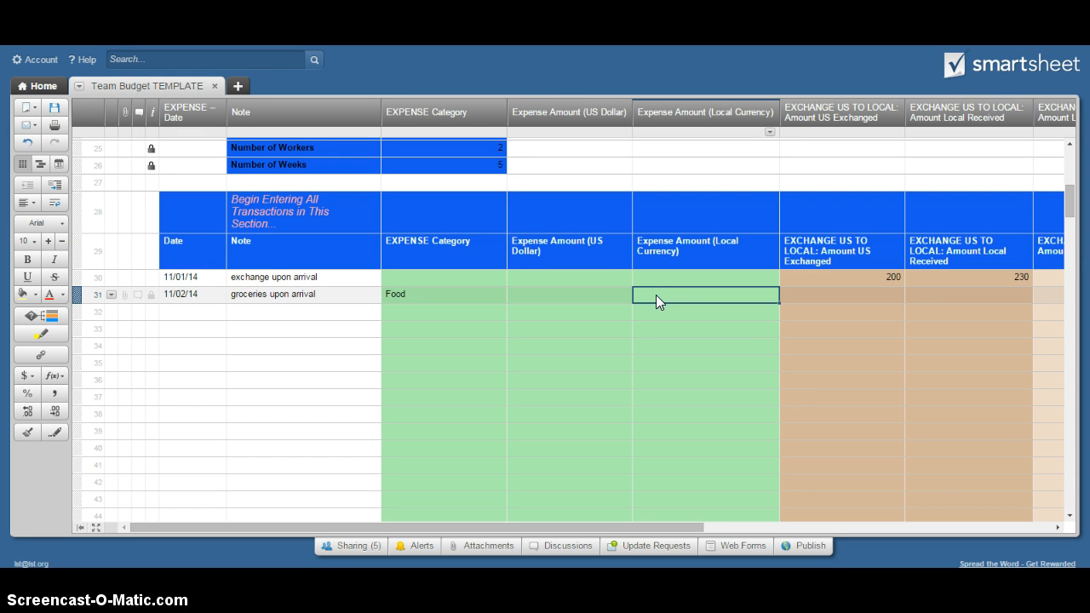
type("87")
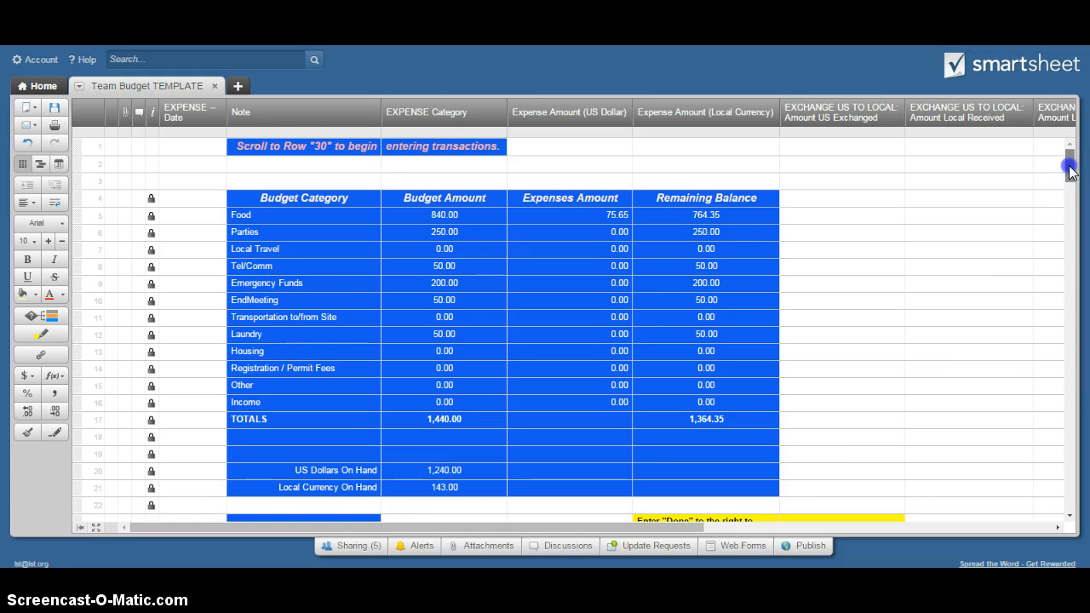
scroll("down", 3)
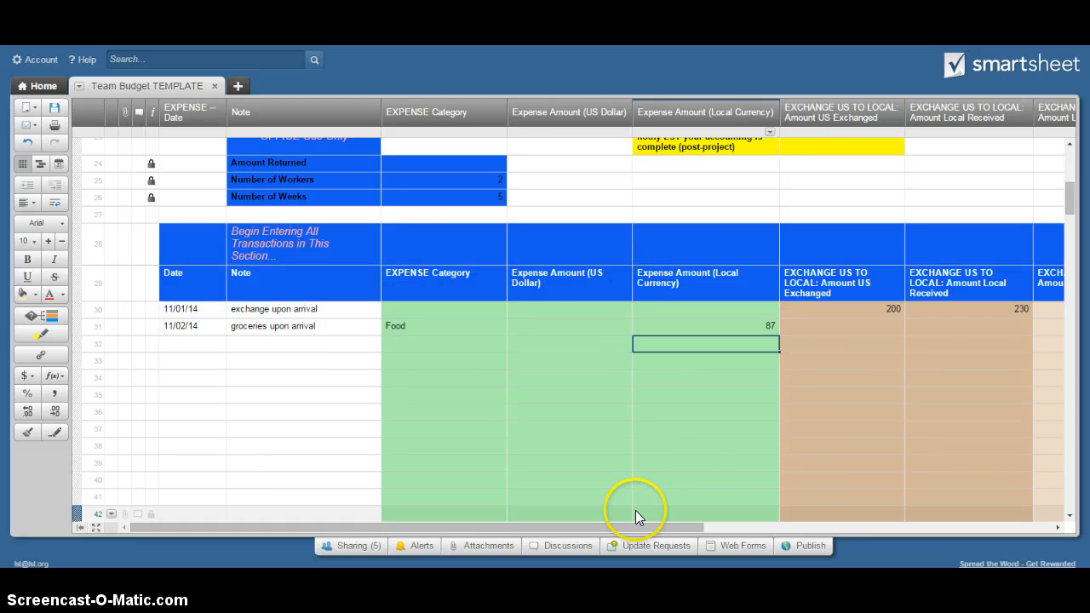
left_click_drag(638, 526, 881, 526)
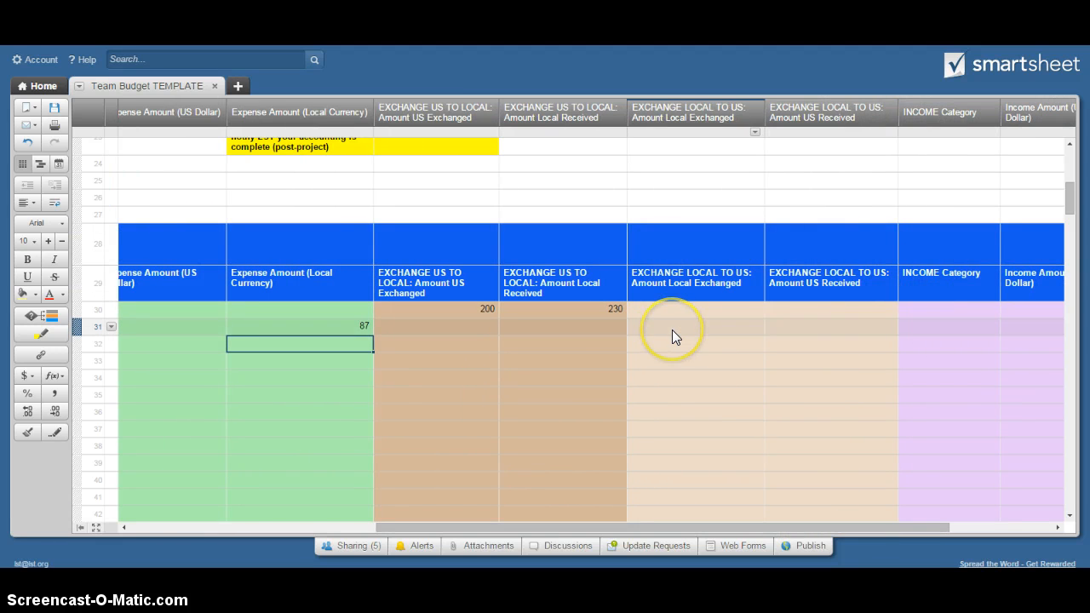
mouse_move(813, 330)
type("11/14/14")
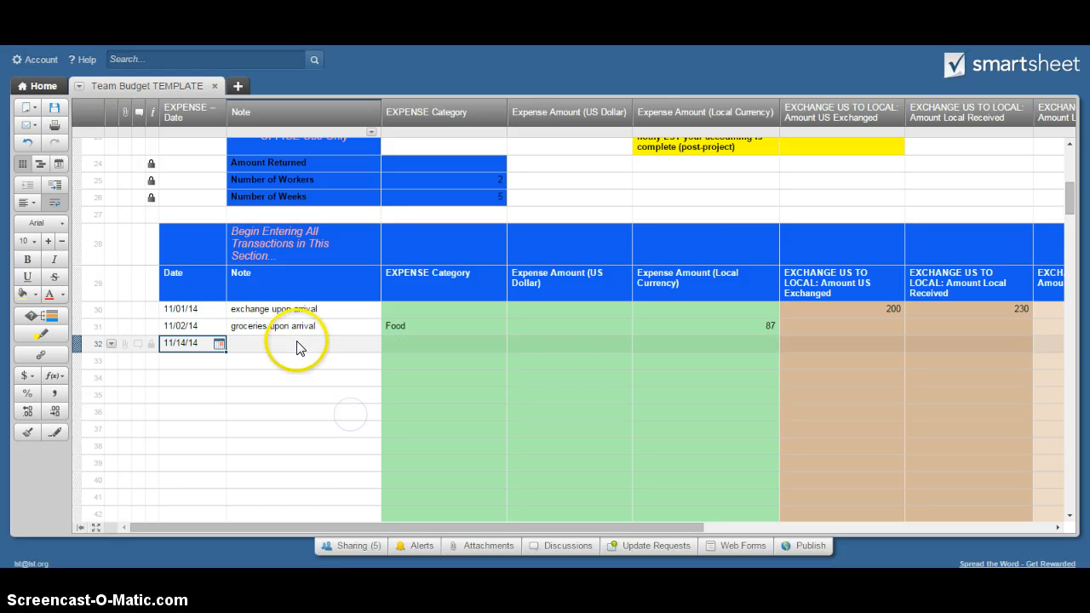
- Enter the note "host contribution" in row 32, dated 11/14/14
left_click(302, 343)
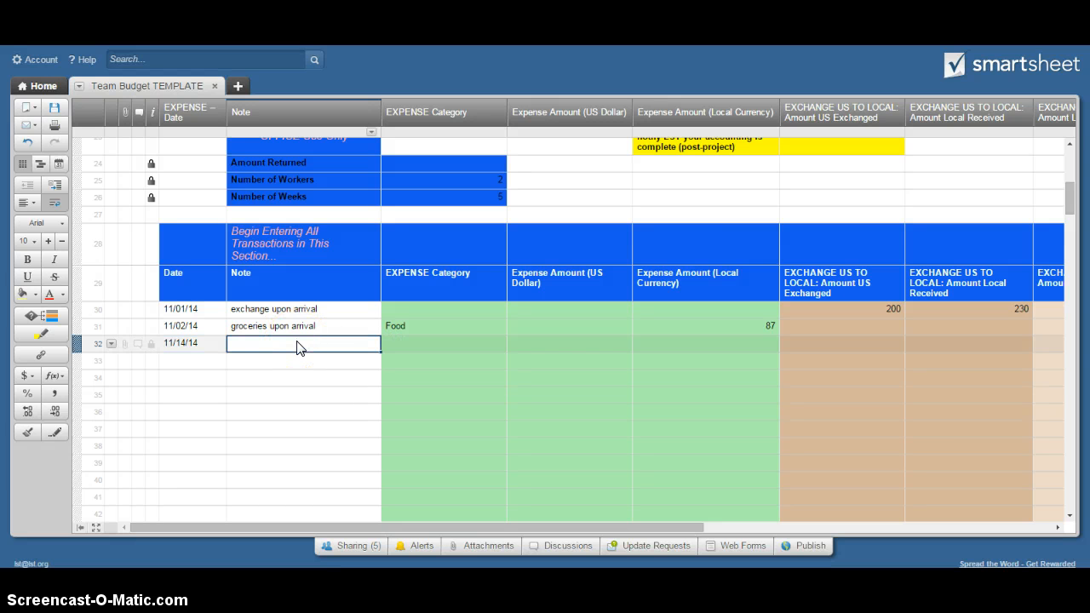
type("host")
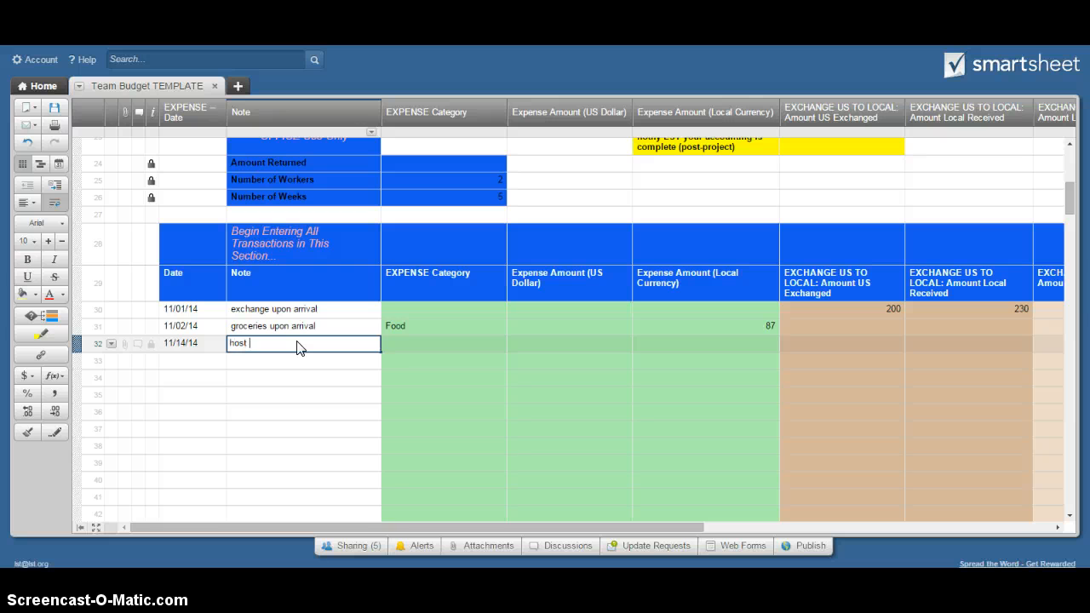
type("contribution")
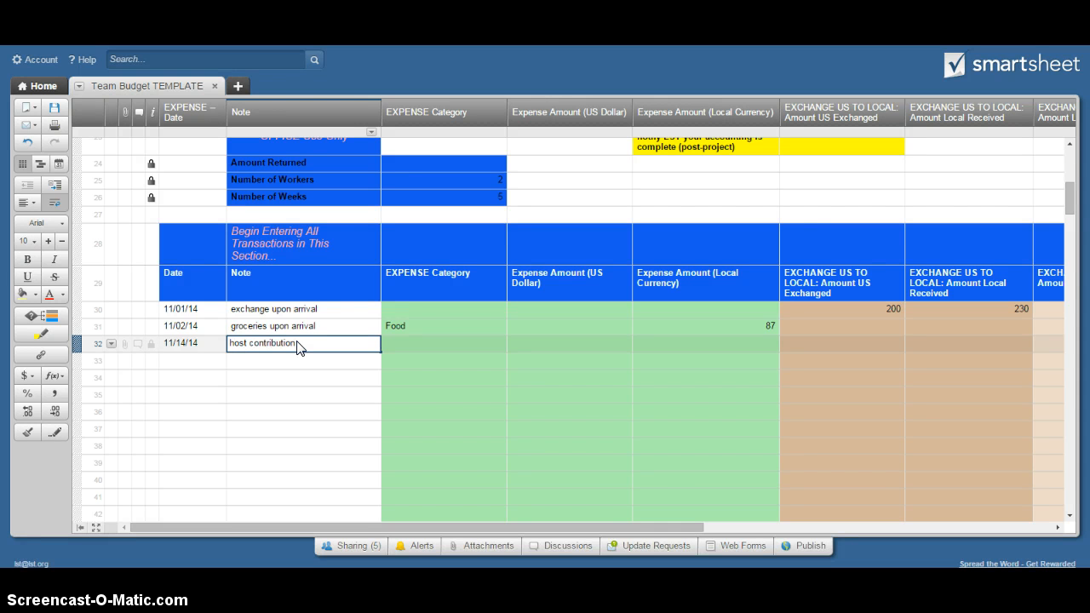
scroll("right", 3)
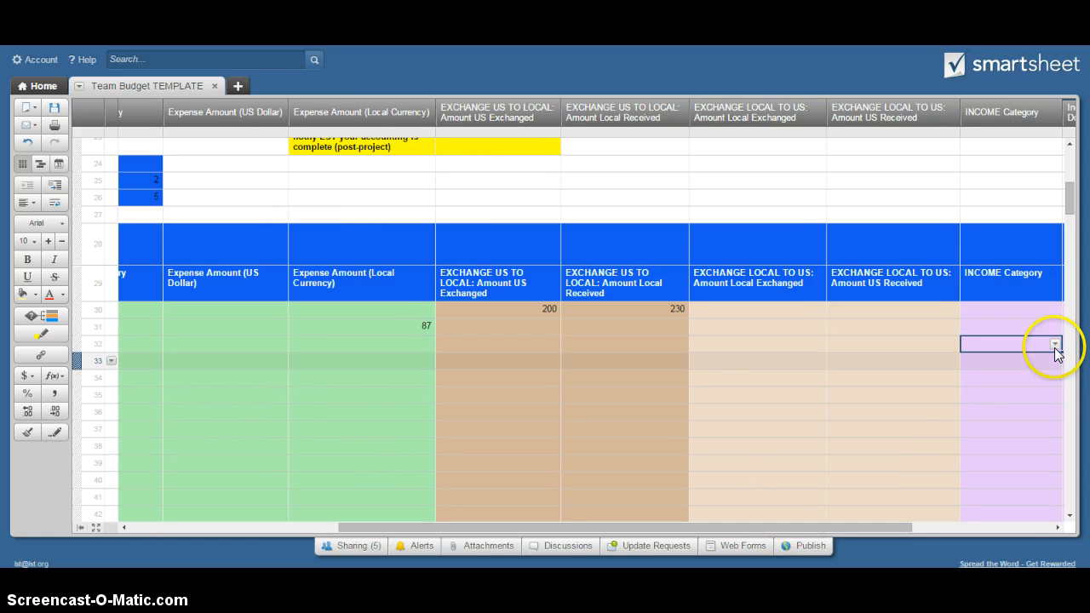
- Set row 32's income category to Host Church Donation with 100 local currency
left_click(1054, 344)
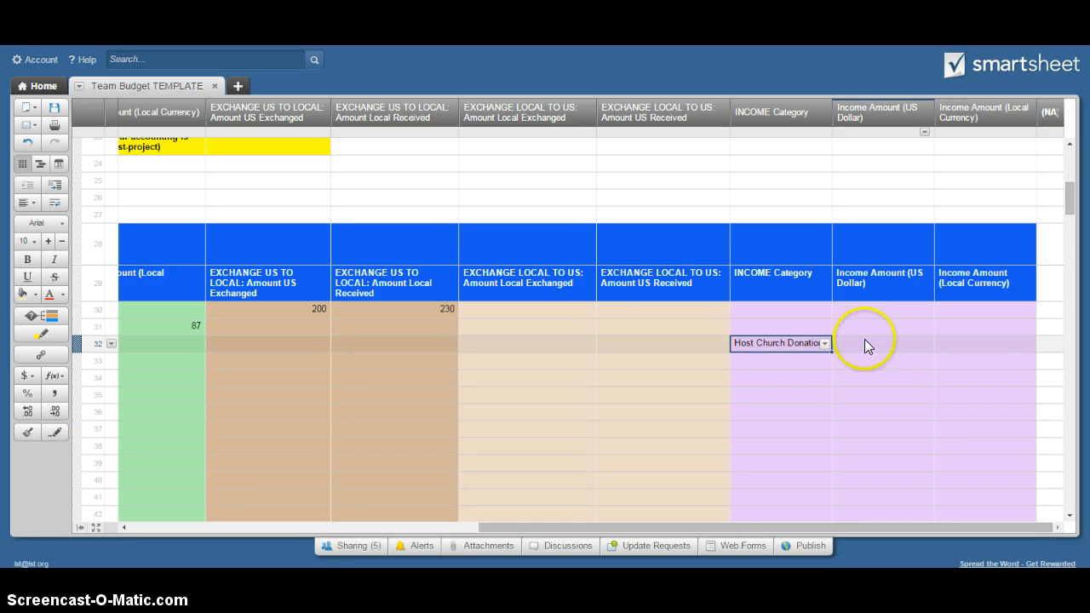
left_click(983, 343)
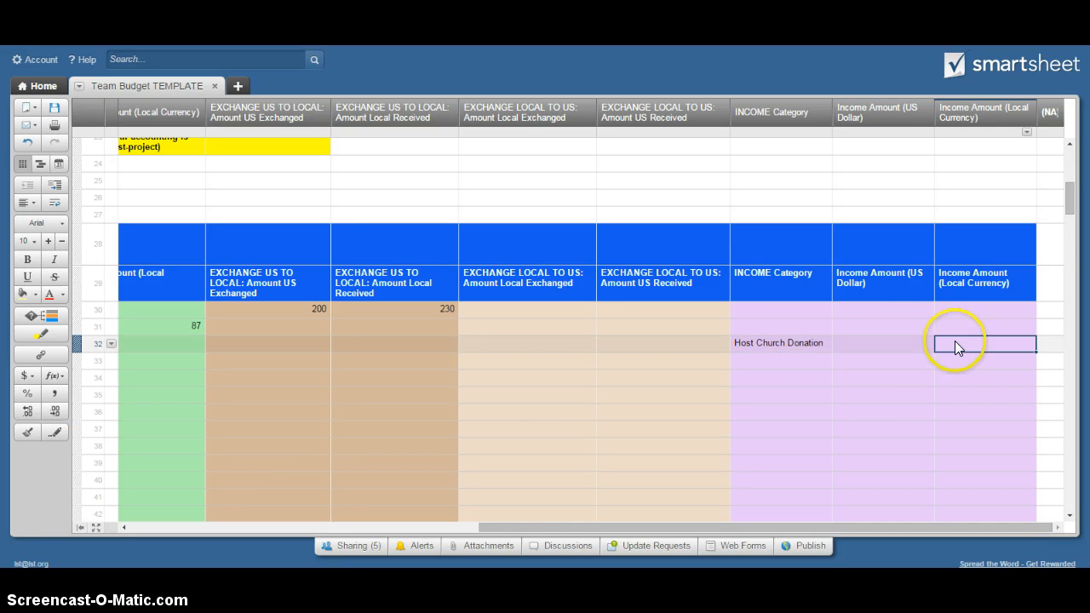
type("100")
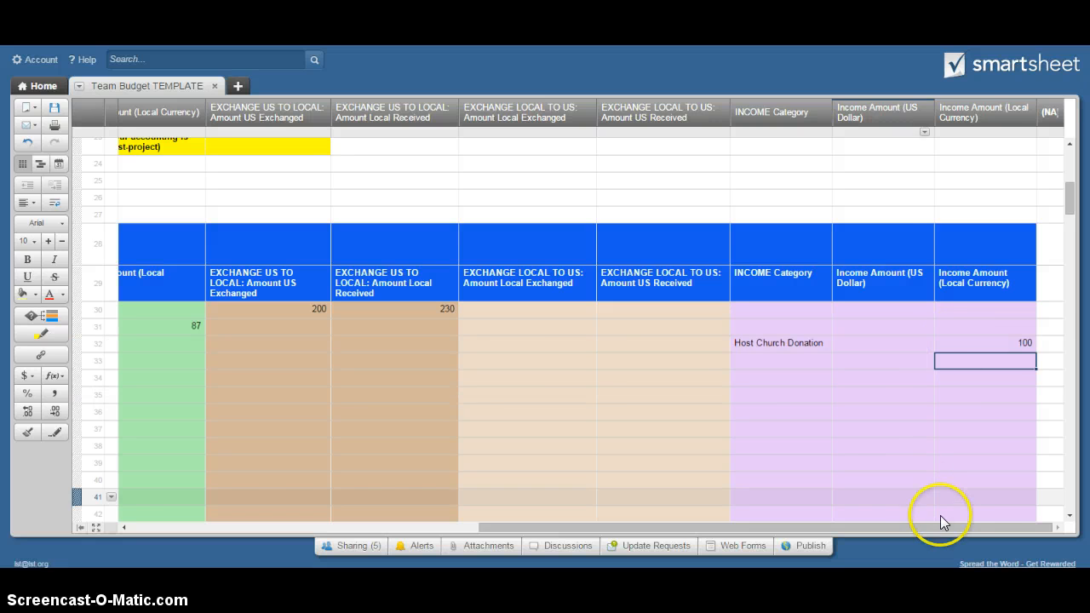
scroll("left", 3)
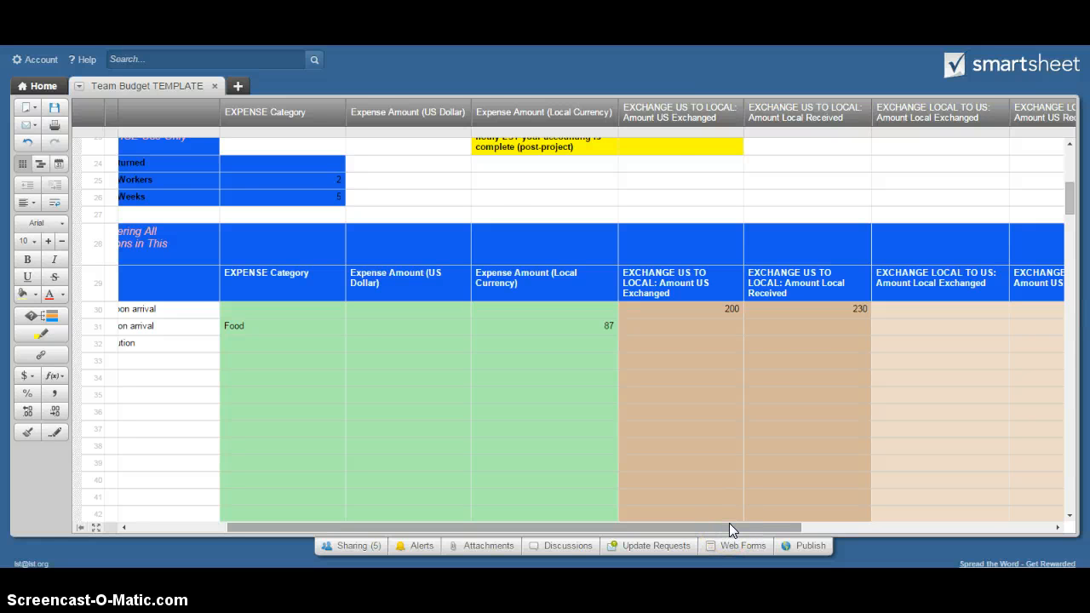
scroll("left", 3)
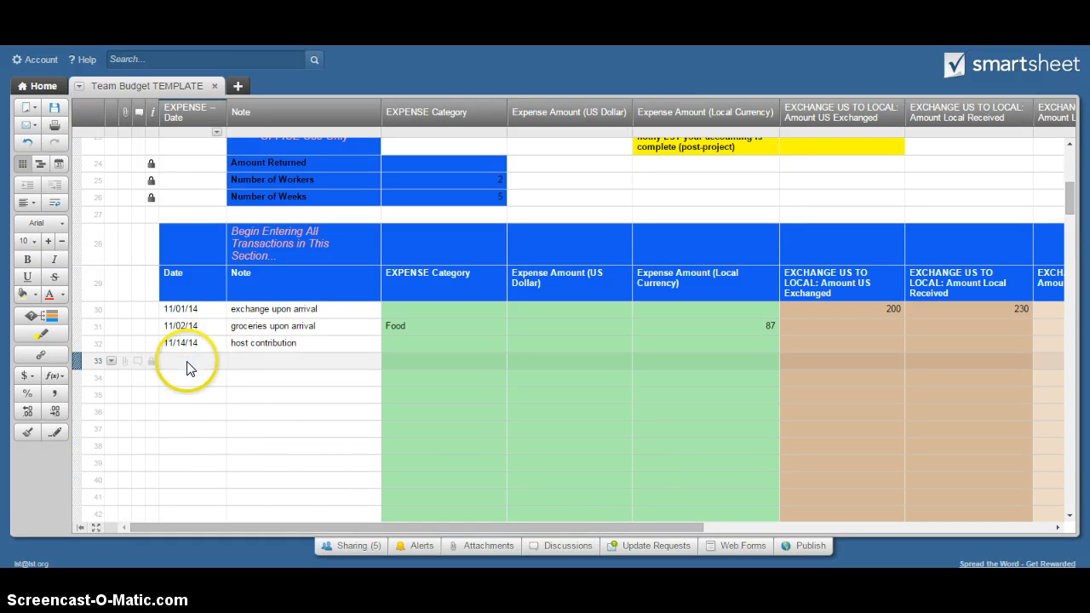
left_click(189, 361)
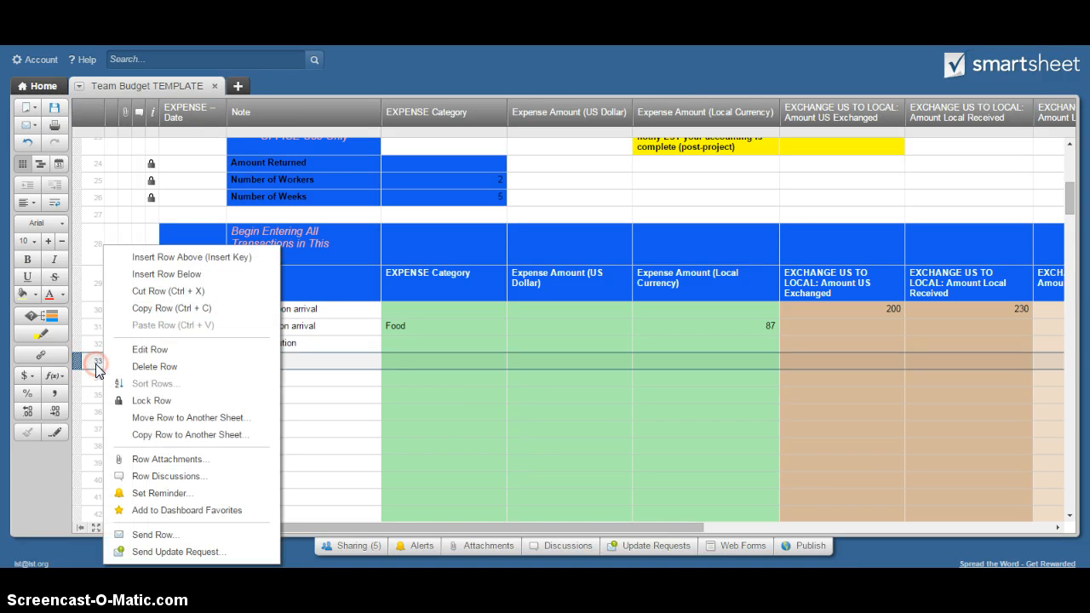
- Edit row 33, dating it November 10, 2014 with the note "bus passes"
left_click(150, 349)
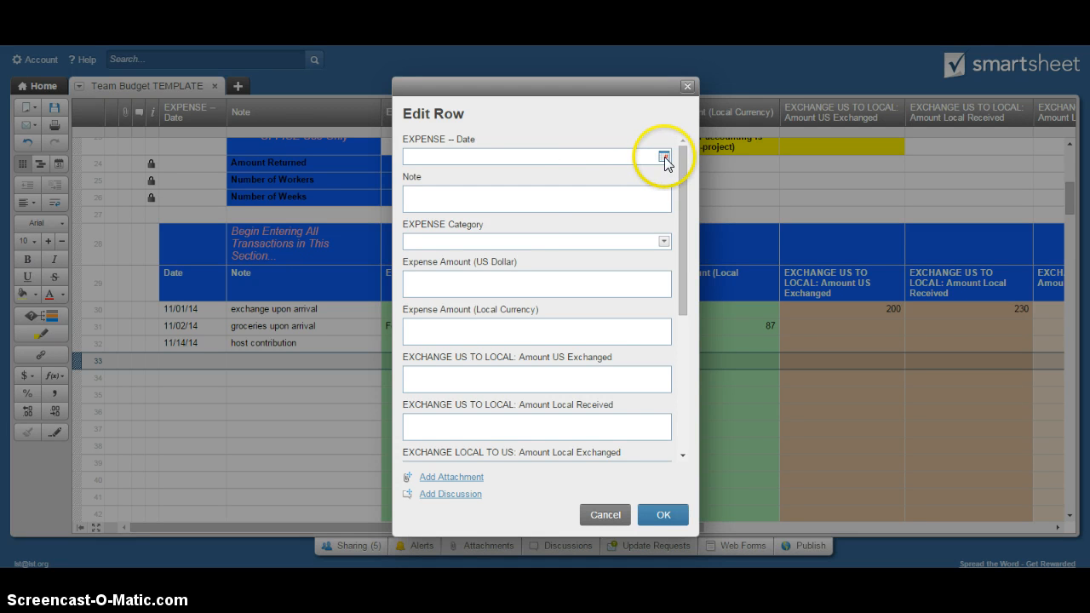
left_click(663, 157)
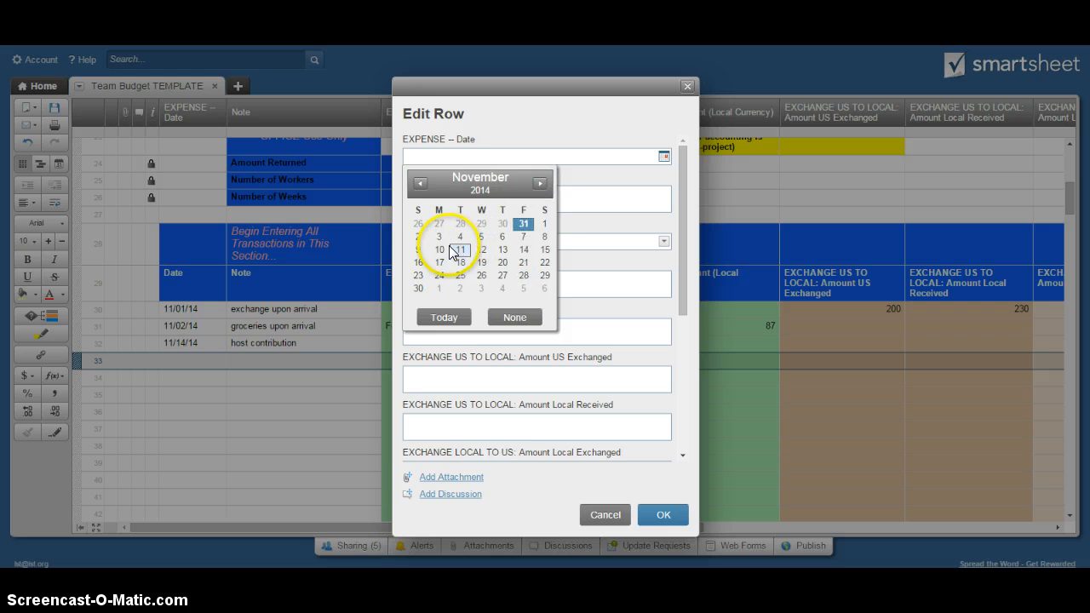
left_click(438, 250)
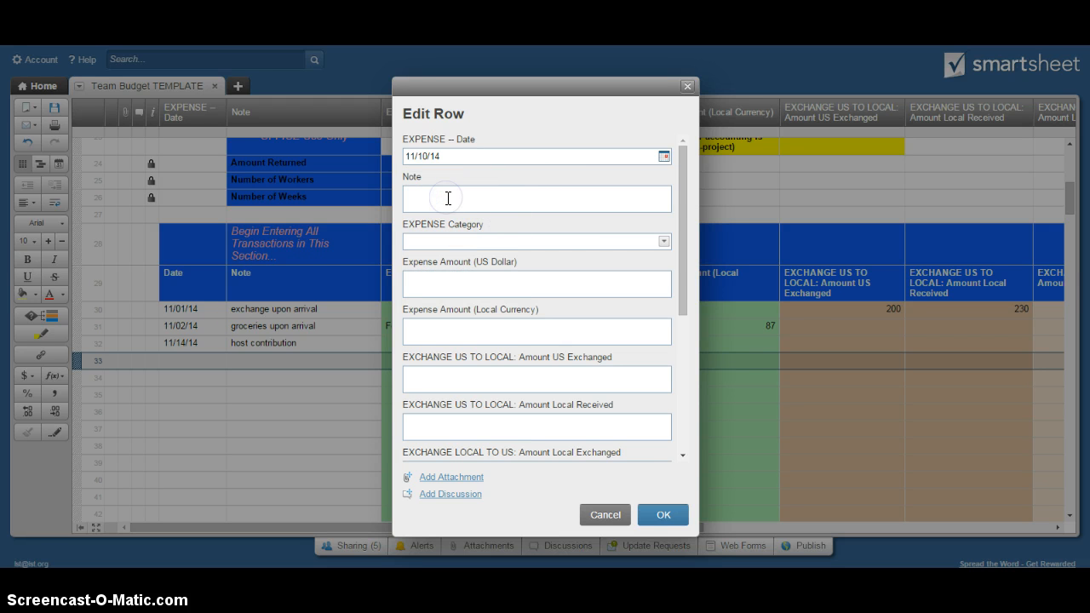
type("bus passes")
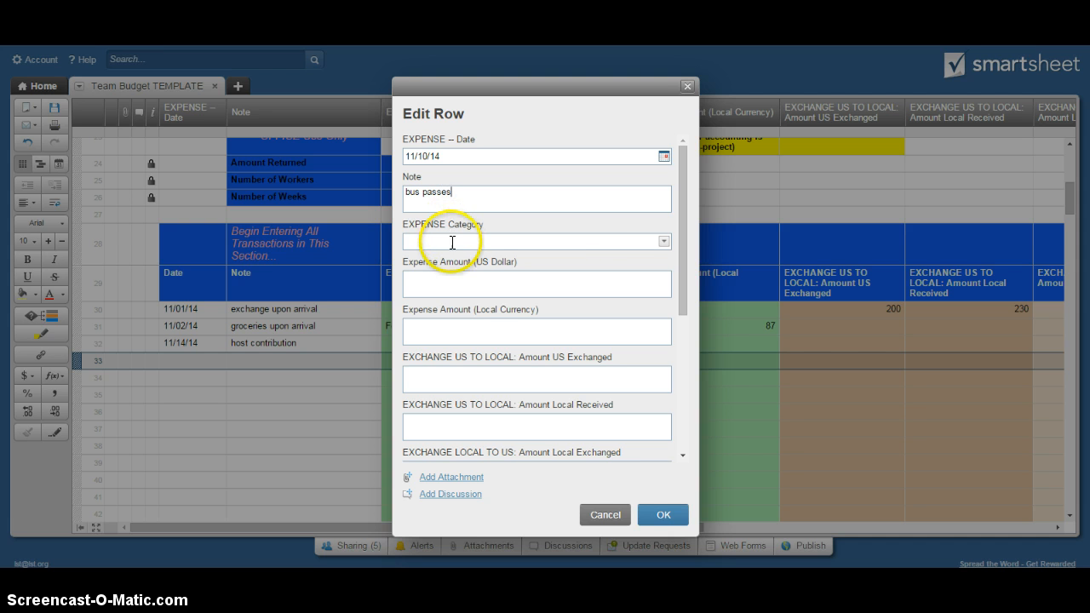
- Set row 33's category to Local Travel with 45 local currency and save
left_click(663, 241)
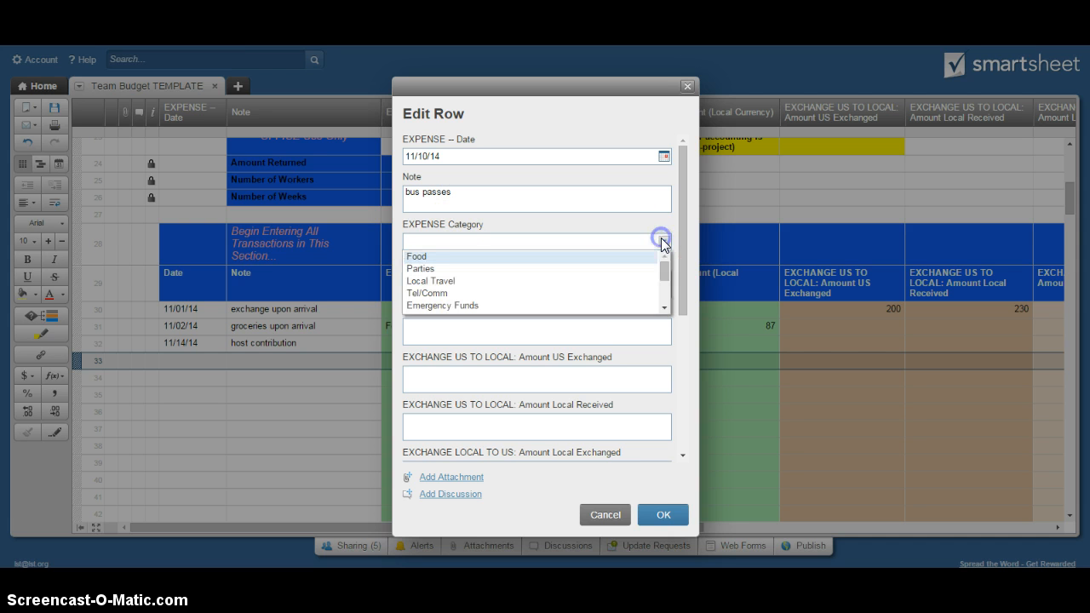
left_click(430, 280)
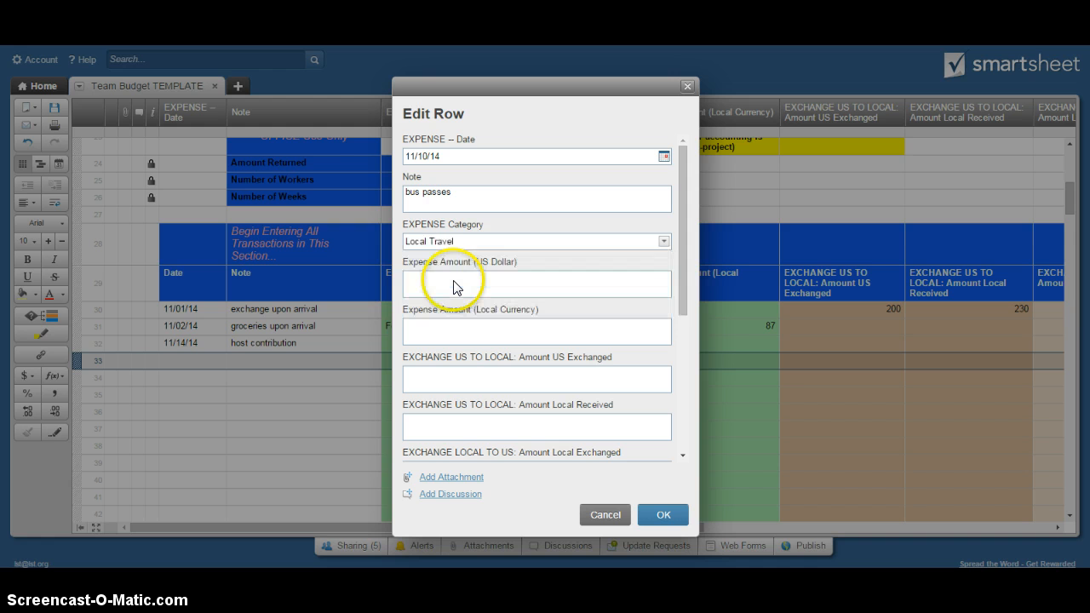
left_click(536, 331)
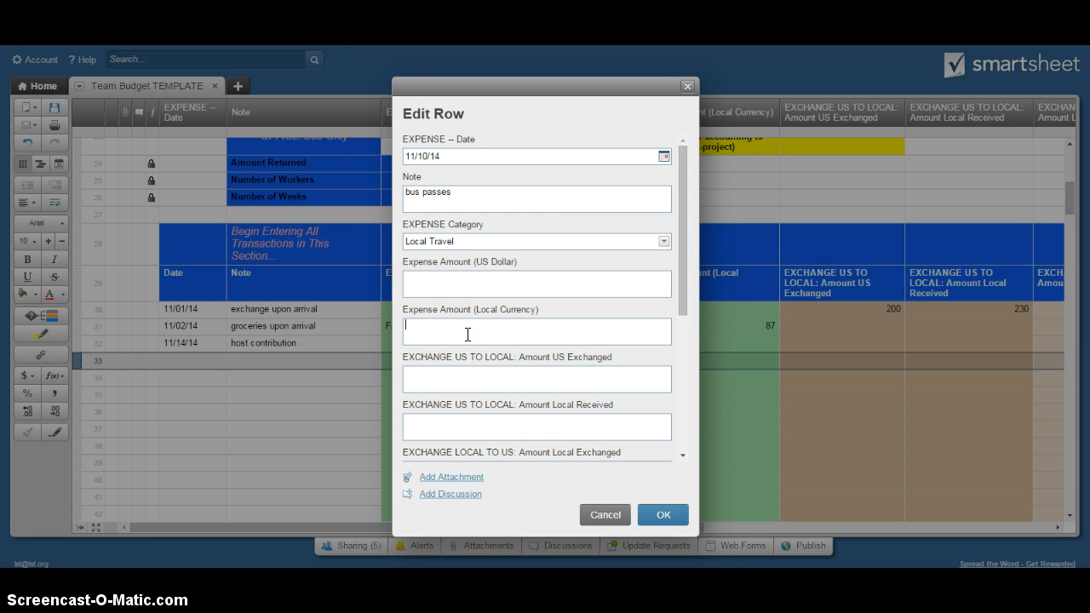
type("45")
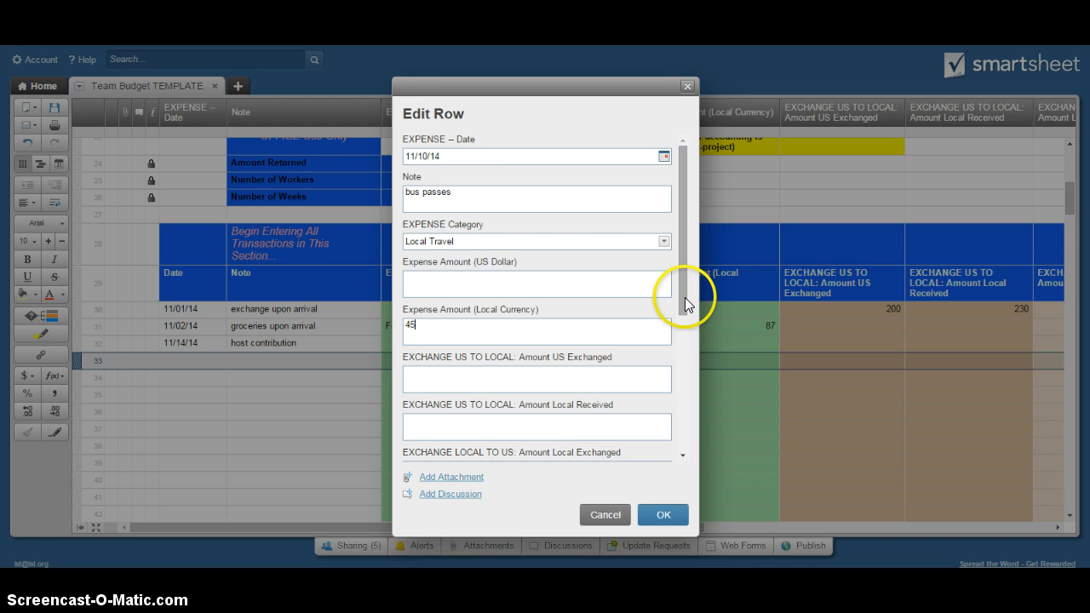
scroll("down", 3)
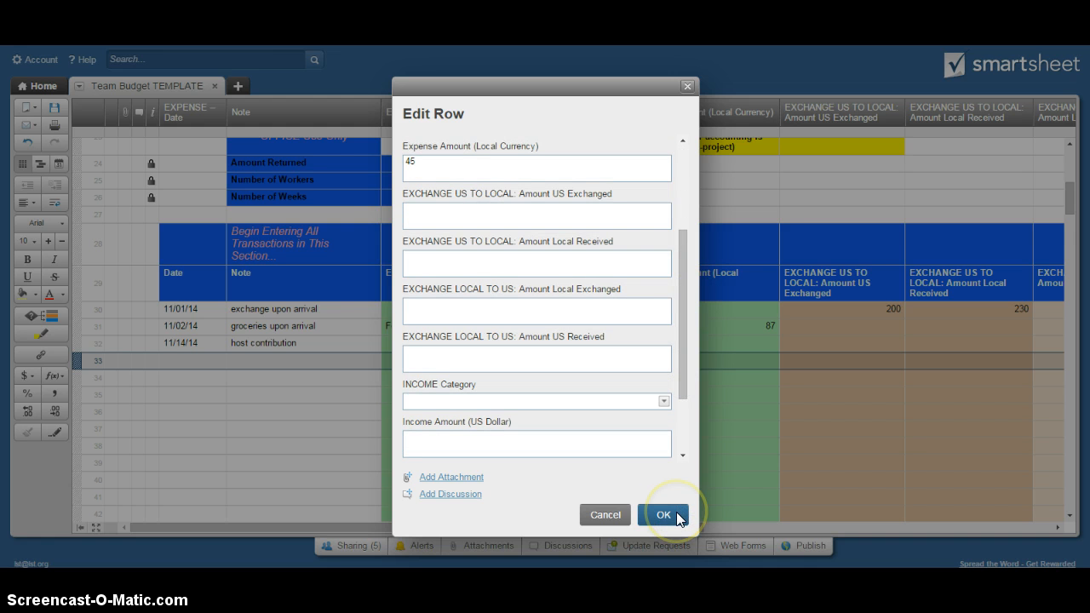
left_click(664, 514)
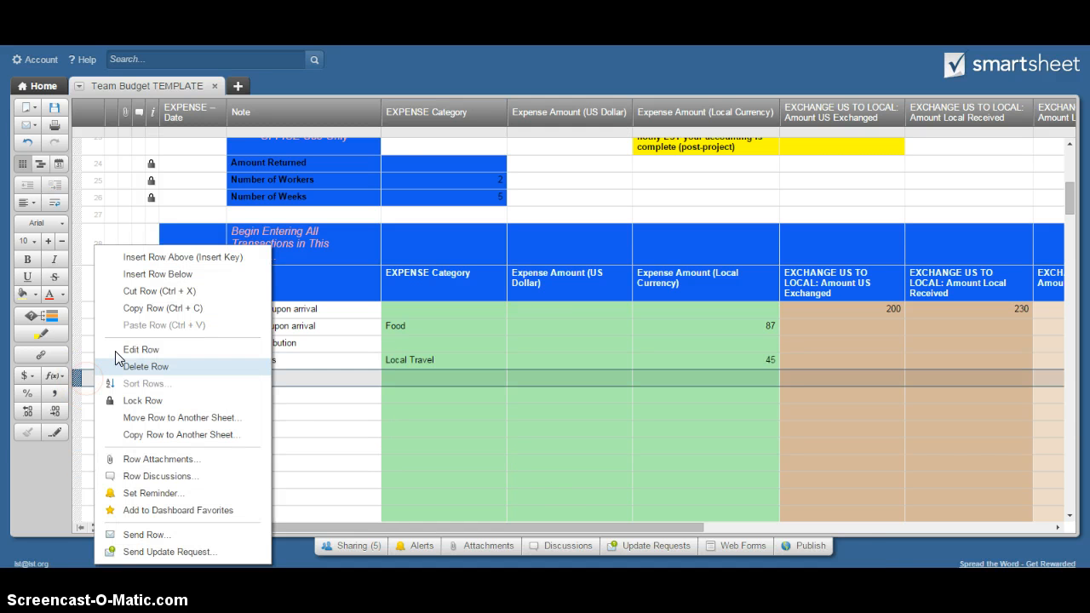
left_click(140, 349)
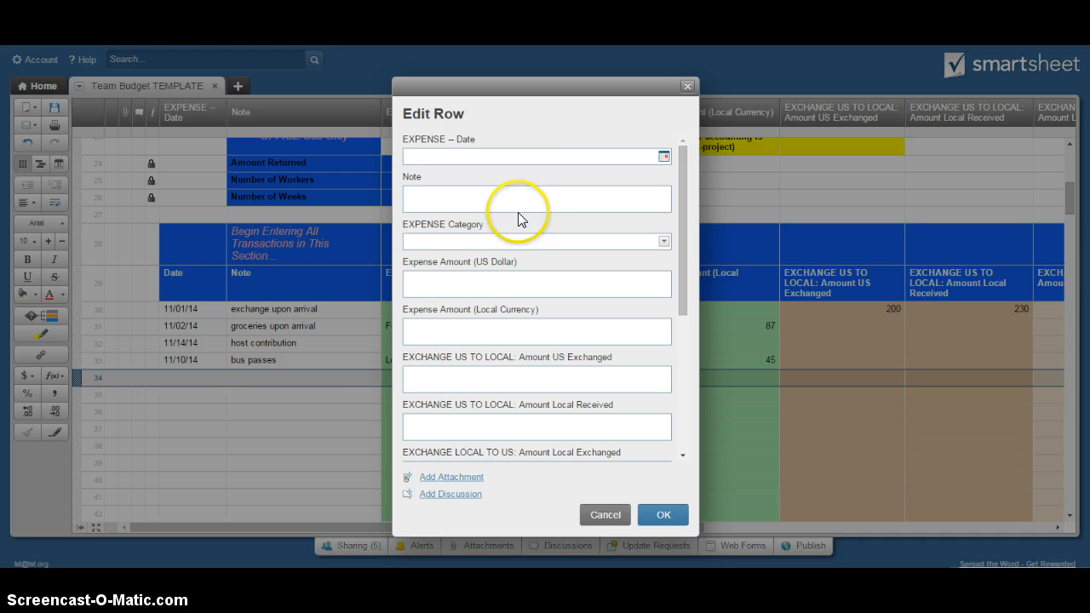
mouse_move(518, 93)
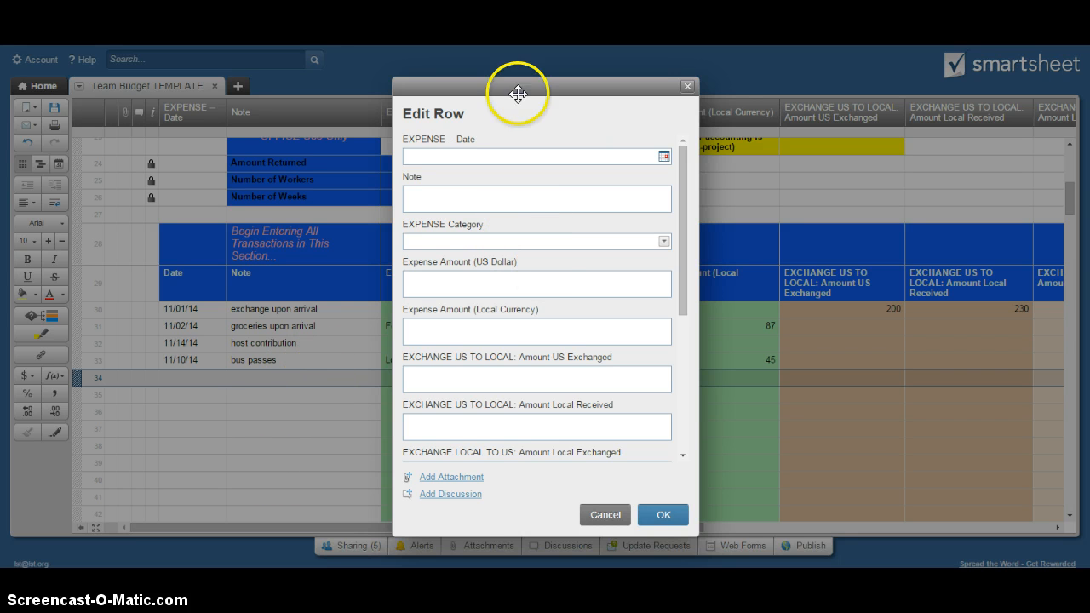
mouse_move(455, 523)
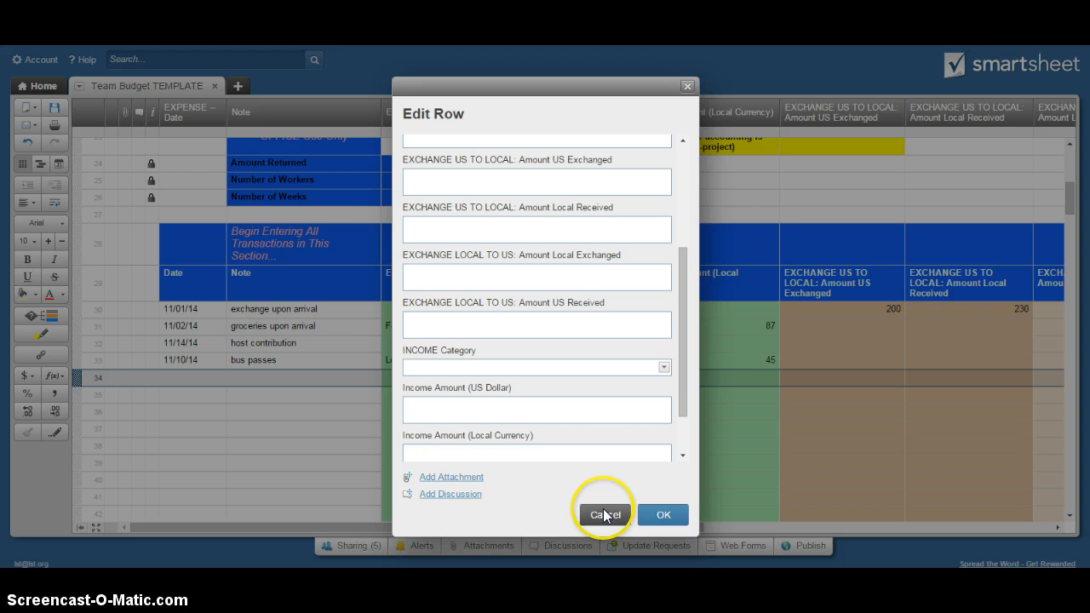
left_click(605, 514)
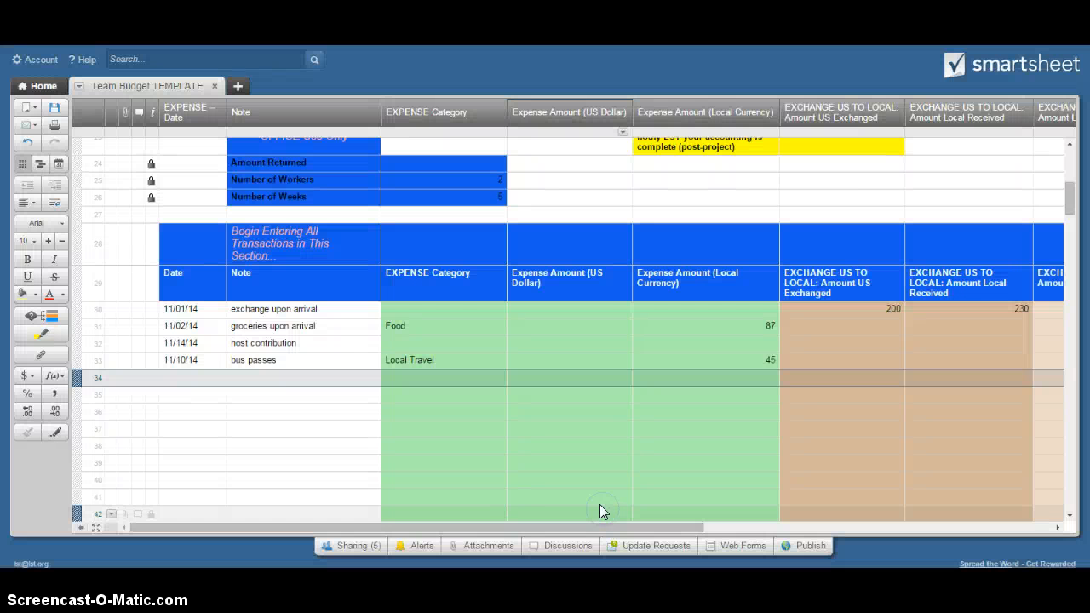
left_click(98, 377)
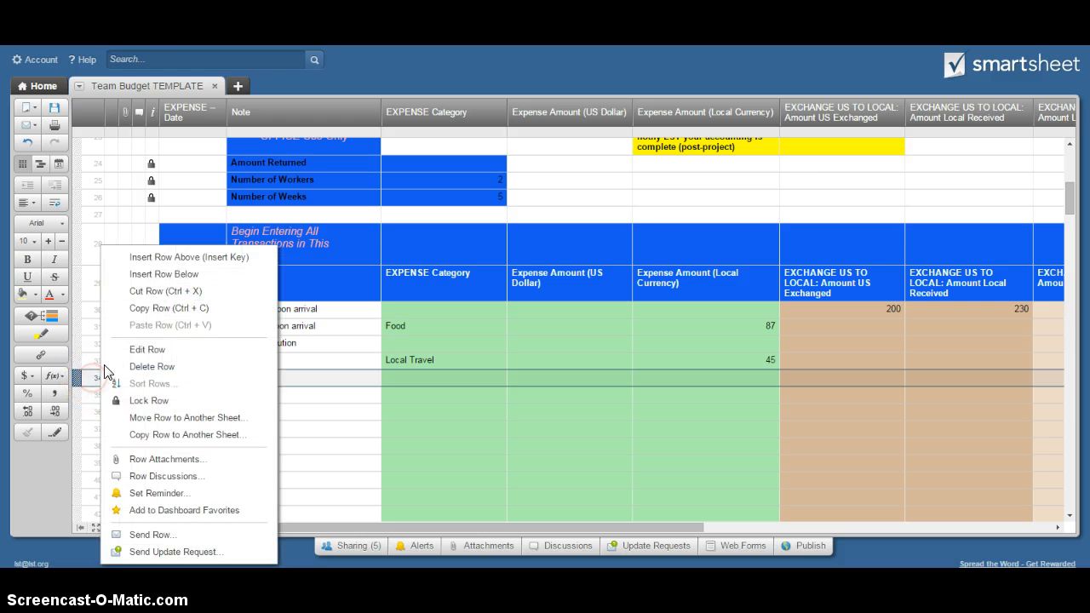
left_click(146, 349)
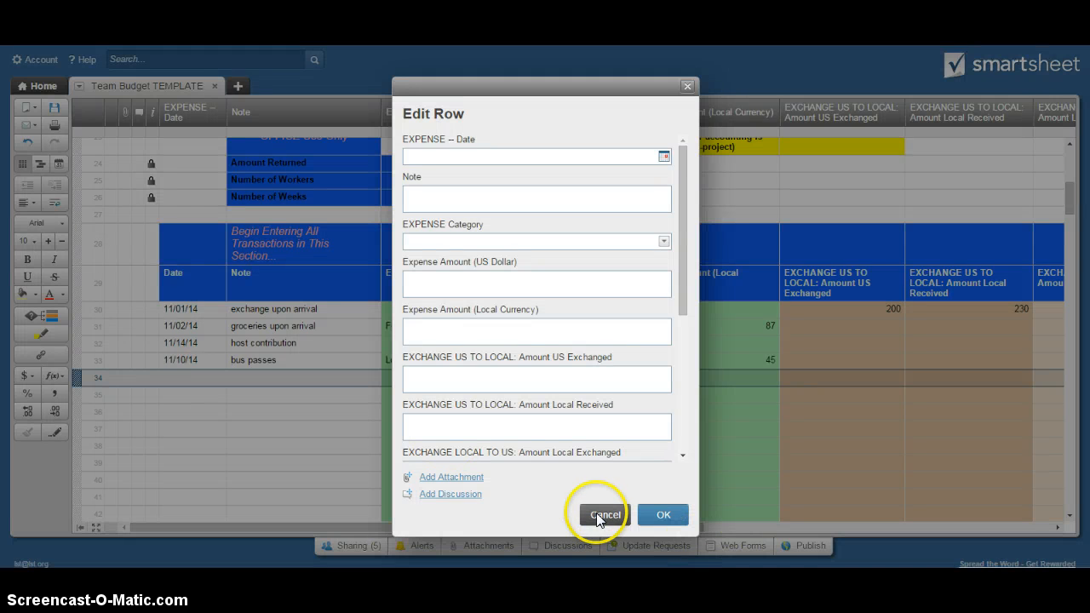
left_click(604, 514)
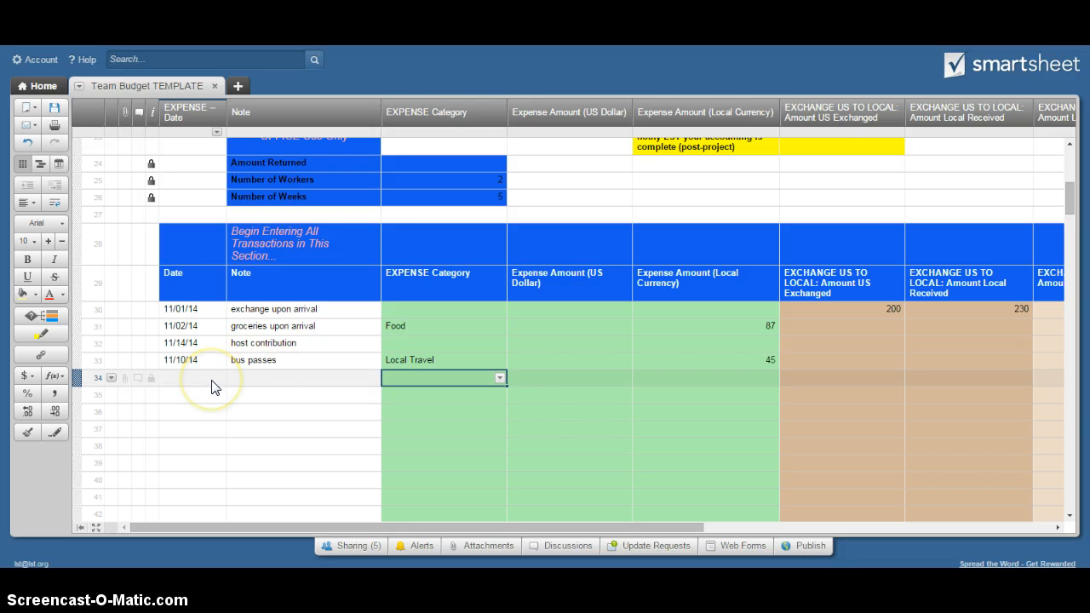
left_click(705, 359)
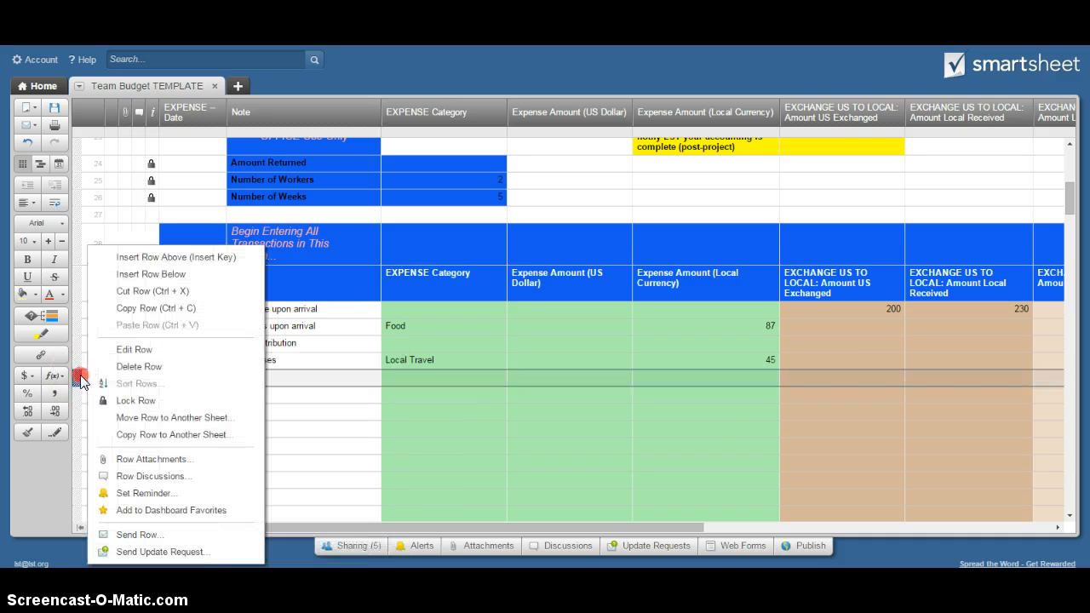
left_click(134, 349)
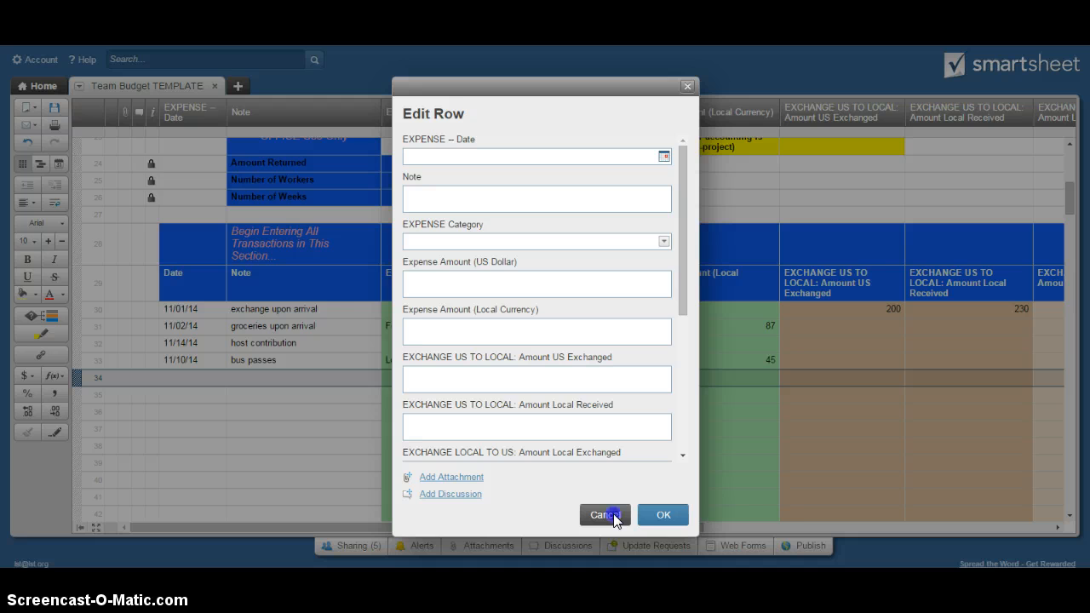
left_click(604, 514)
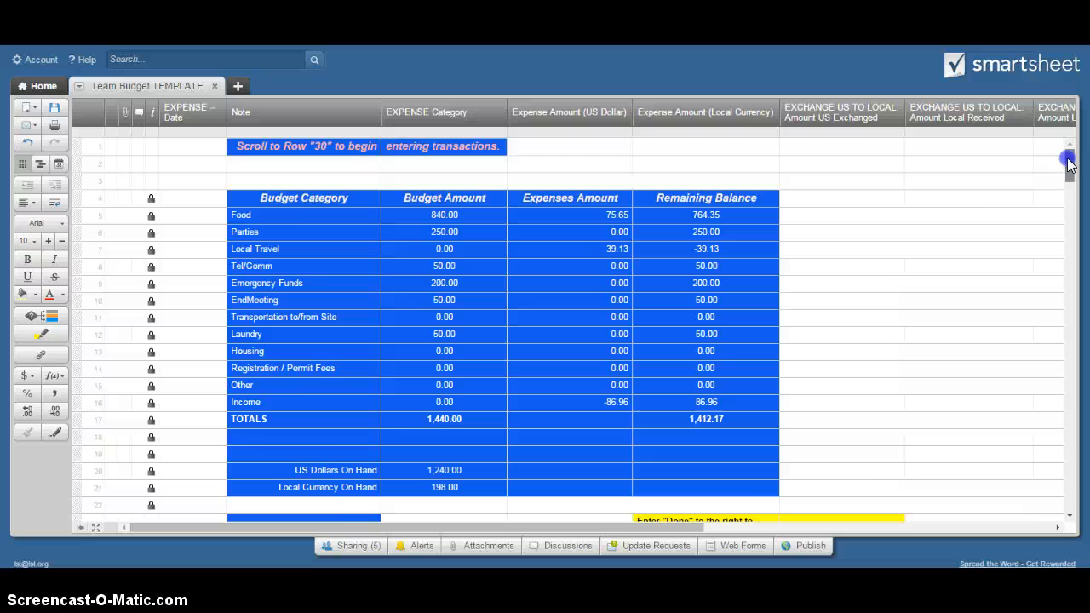
scroll("down", 3)
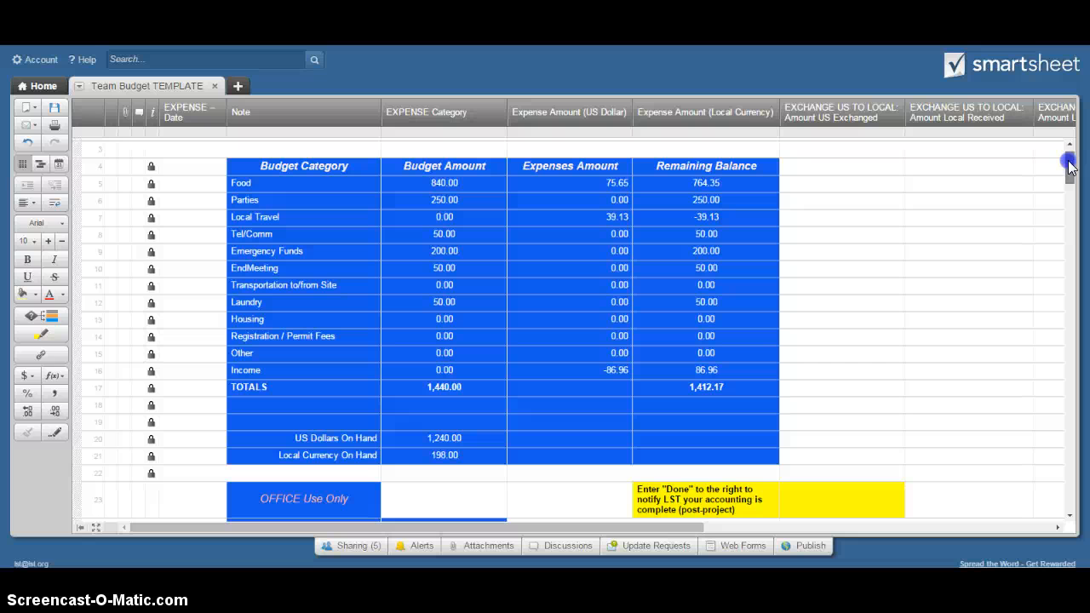
scroll("down", 3)
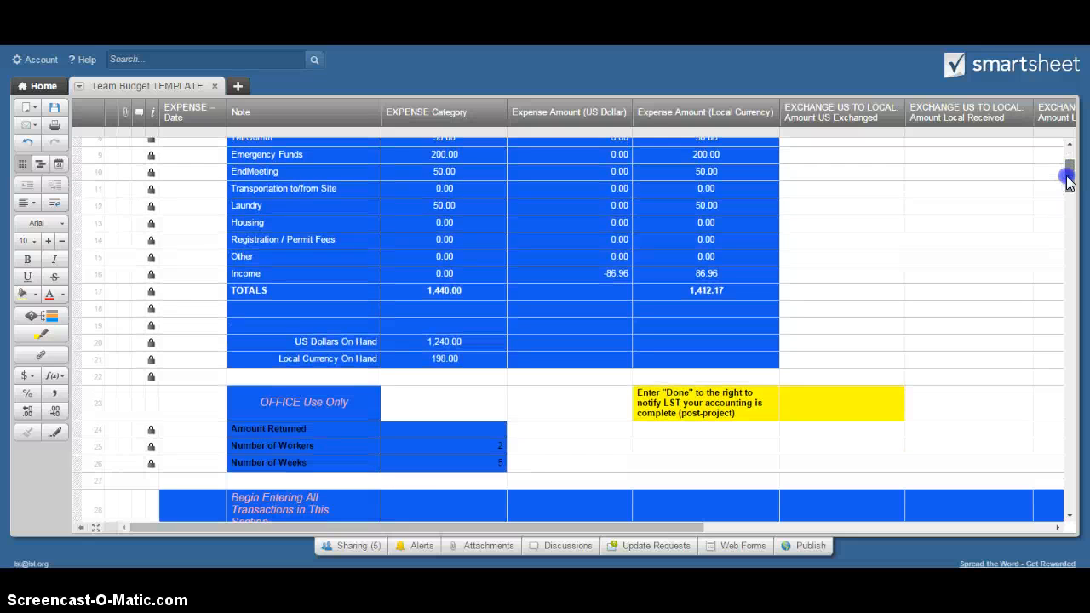
scroll("down", 3)
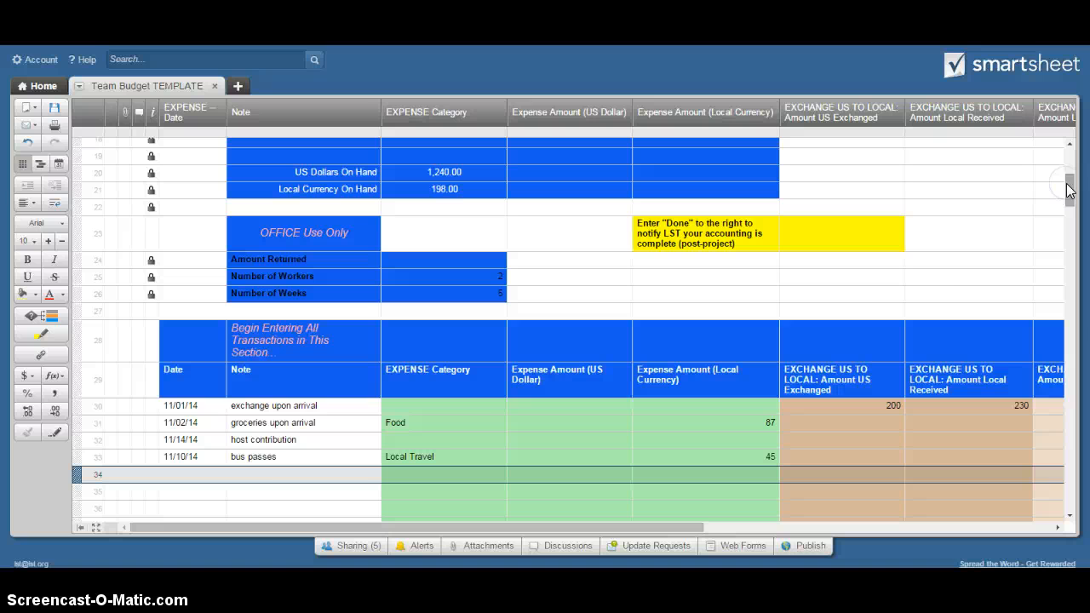